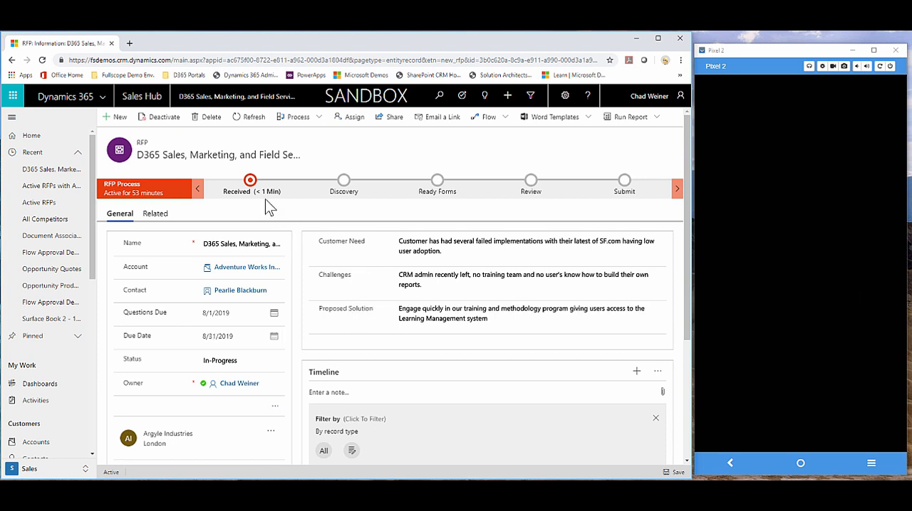
Advance the RFP from Received through Discovery and Ready Forms to Review.
left_click(250, 180)
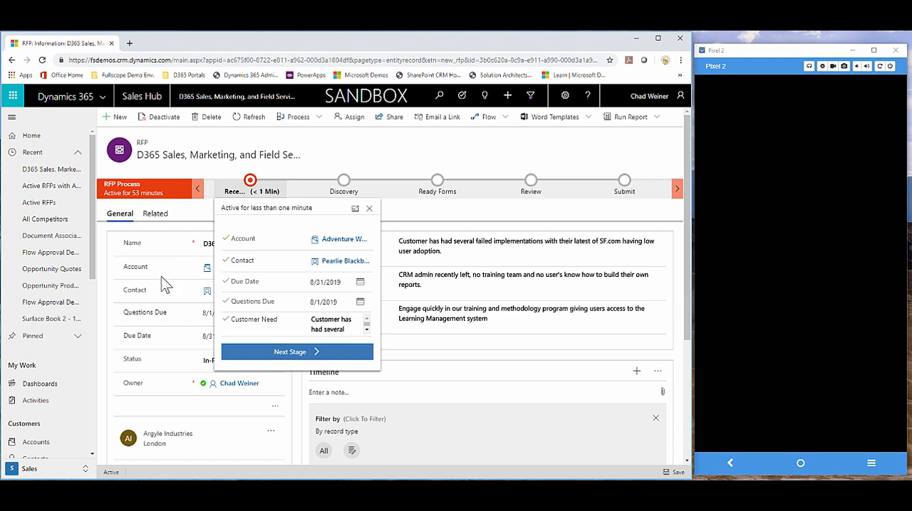
left_click(296, 350)
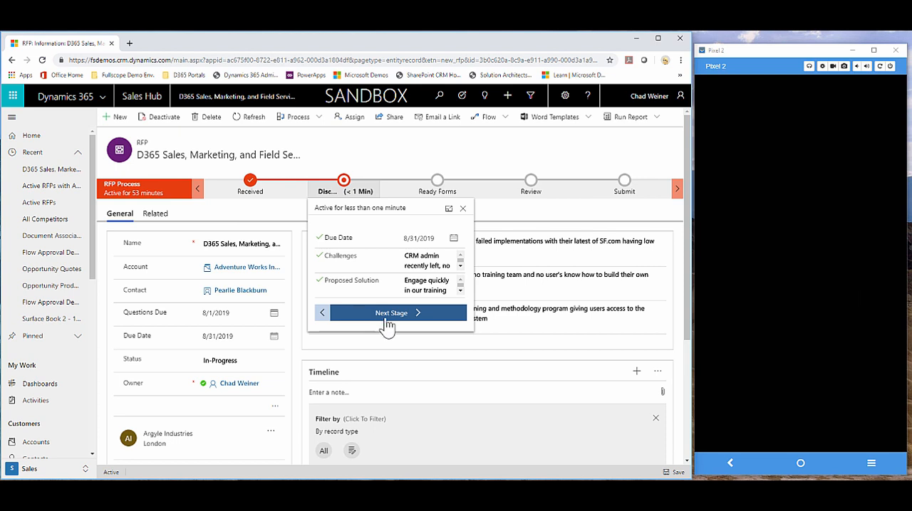
left_click(391, 314)
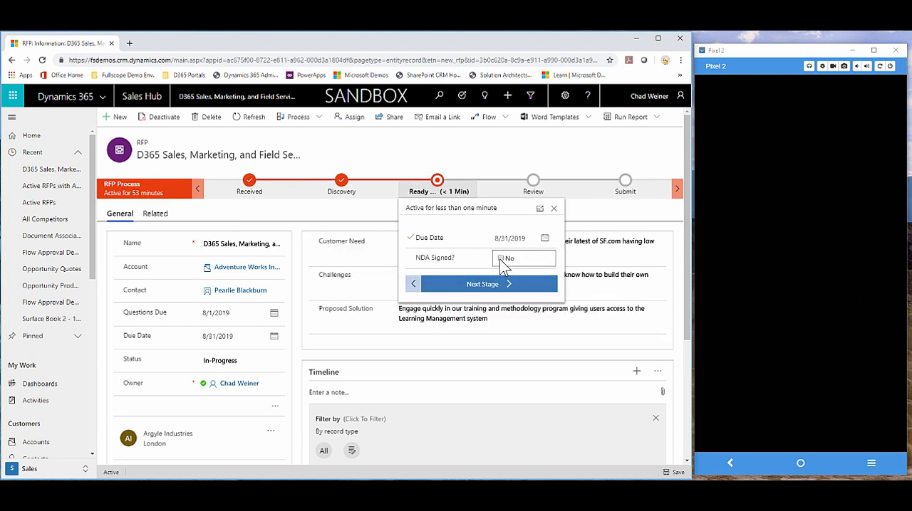
left_click(482, 285)
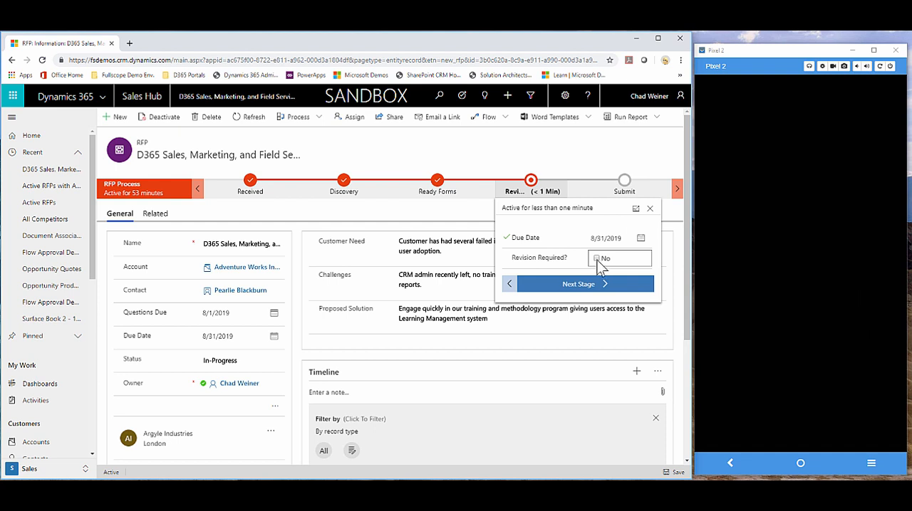
Mark Revision Required? as Yes and advance the RFP into the Revise stage.
left_click(597, 258)
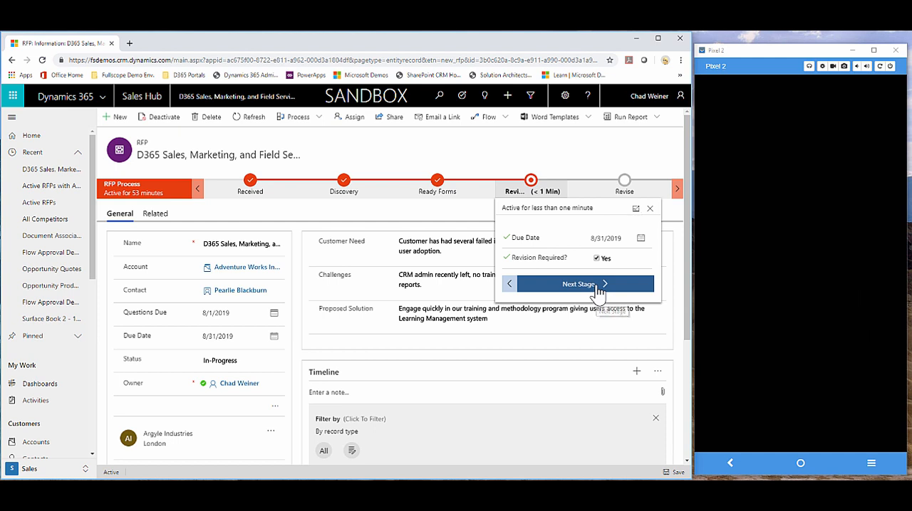
left_click(578, 285)
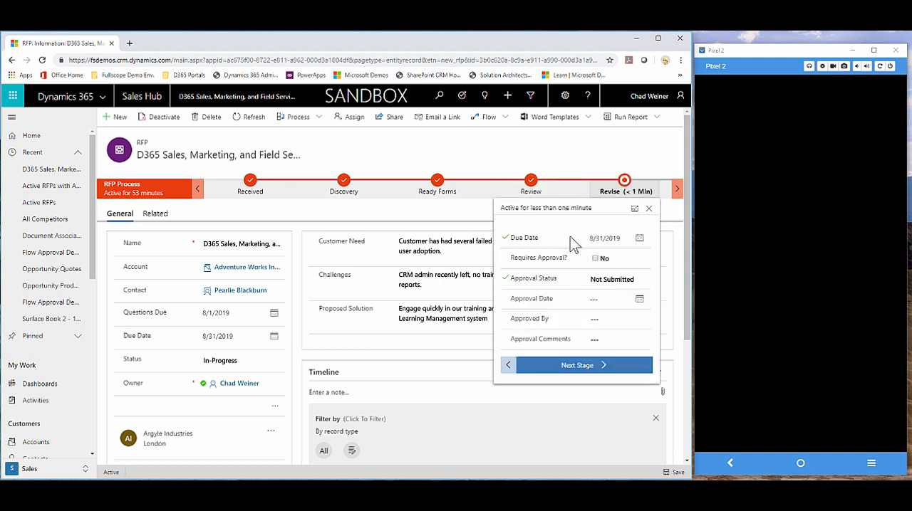
mouse_move(573, 322)
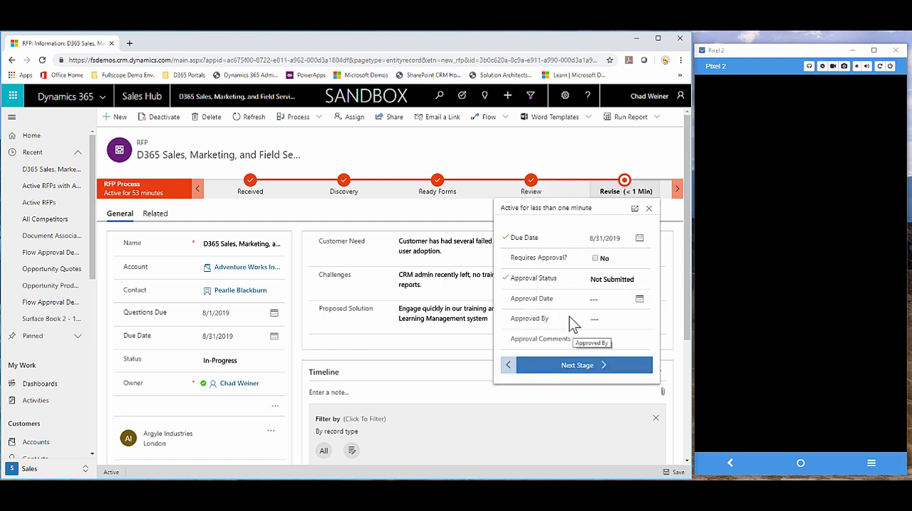
mouse_move(548, 171)
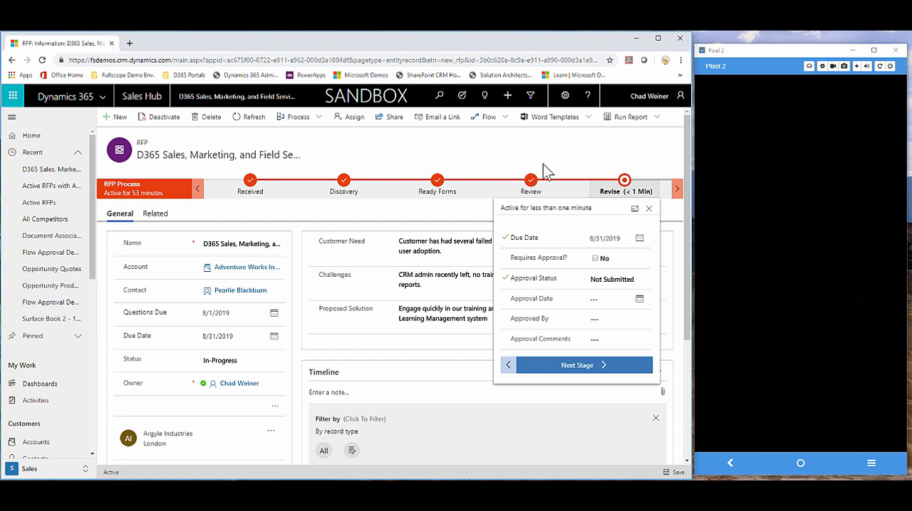
mouse_move(530, 193)
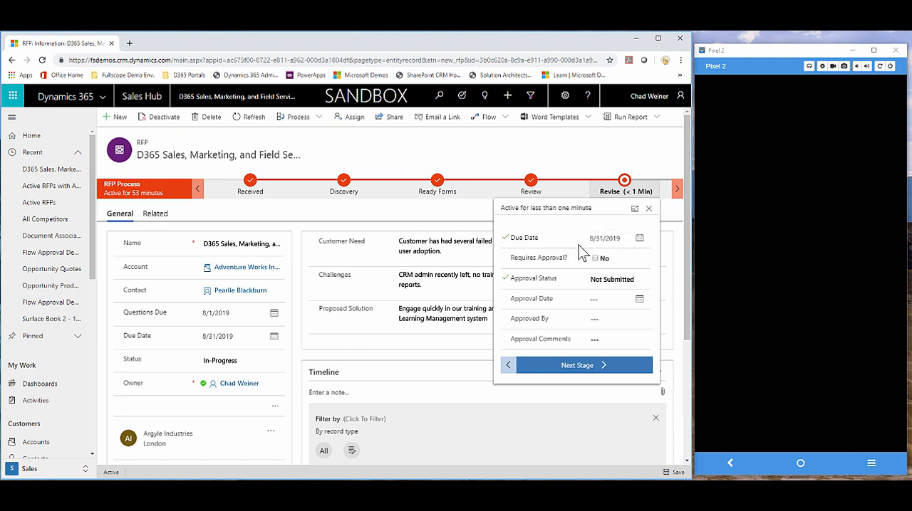
mouse_move(644, 211)
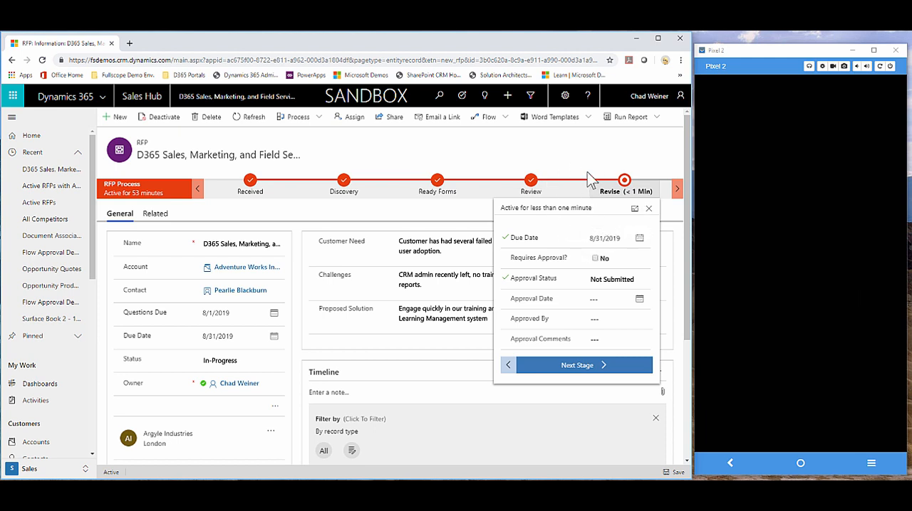
left_click(619, 258)
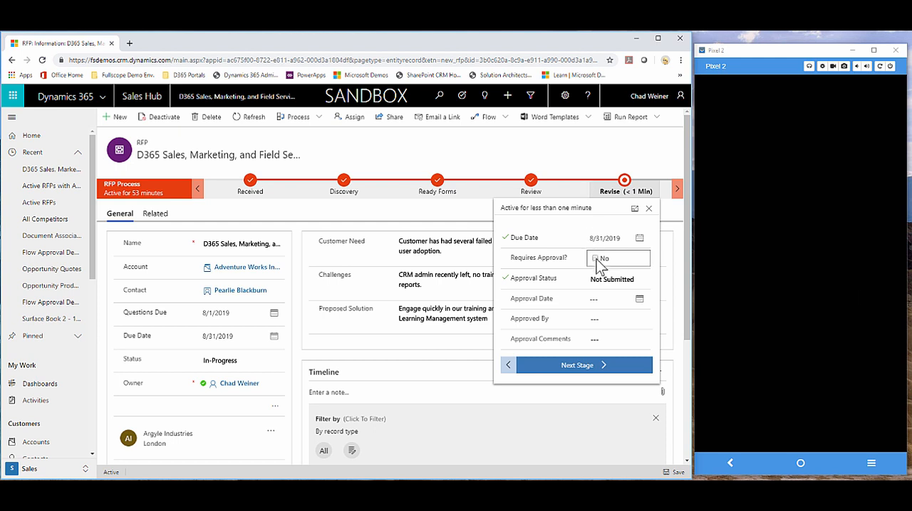
mouse_move(606, 203)
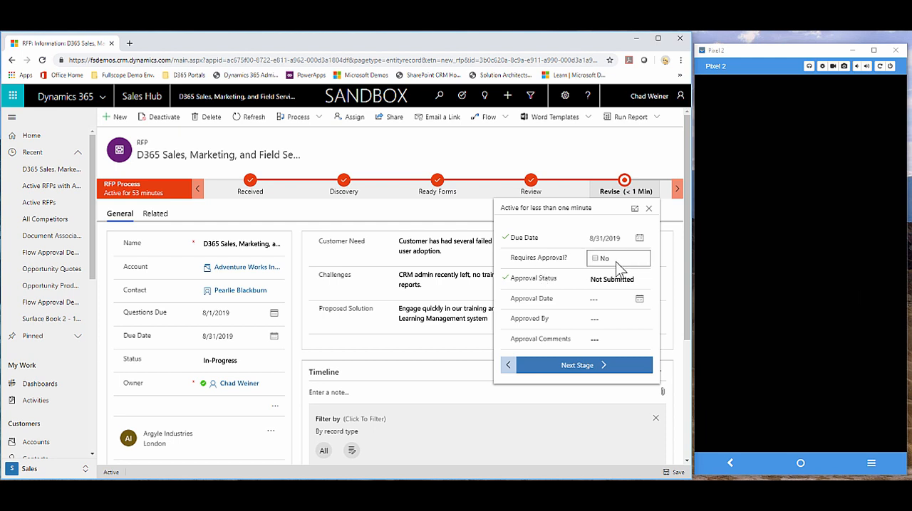
left_click(617, 280)
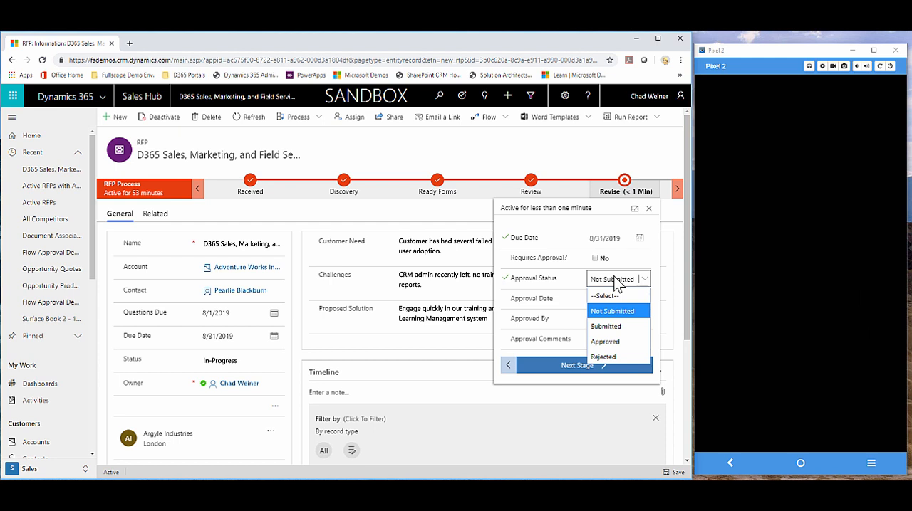
mouse_move(635, 315)
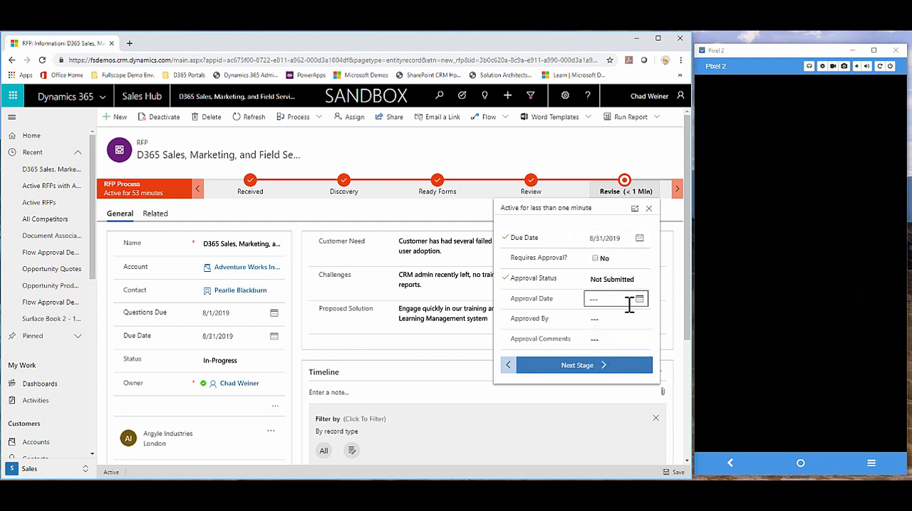
left_click(613, 319)
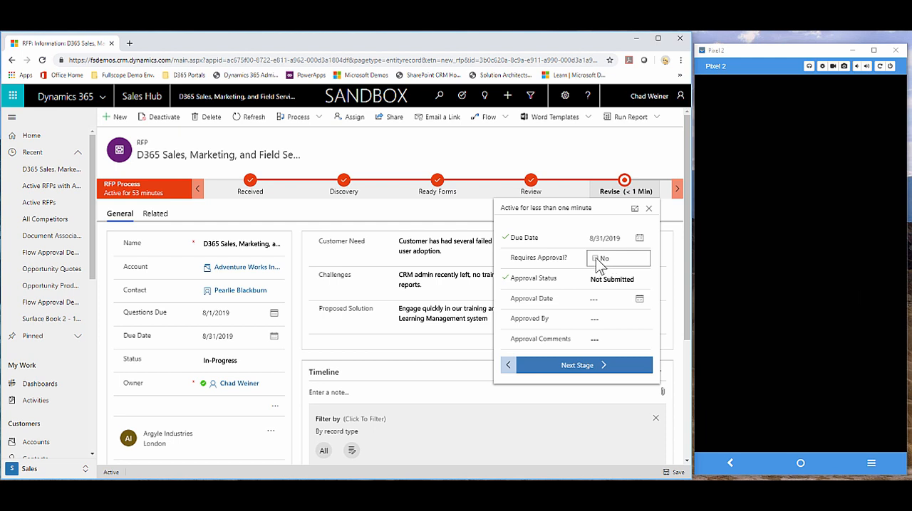
left_click(618, 257)
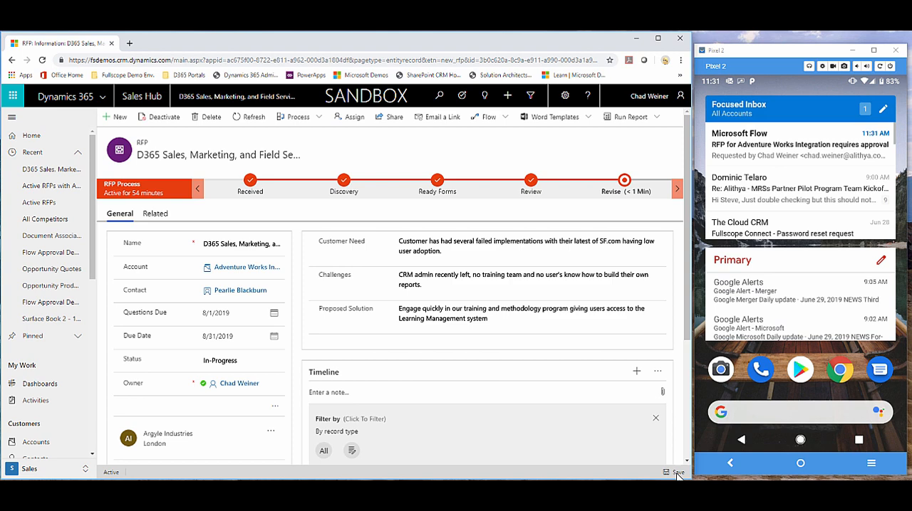
Open the Microsoft Flow approval request email for the RFP on the phone.
left_click(797, 144)
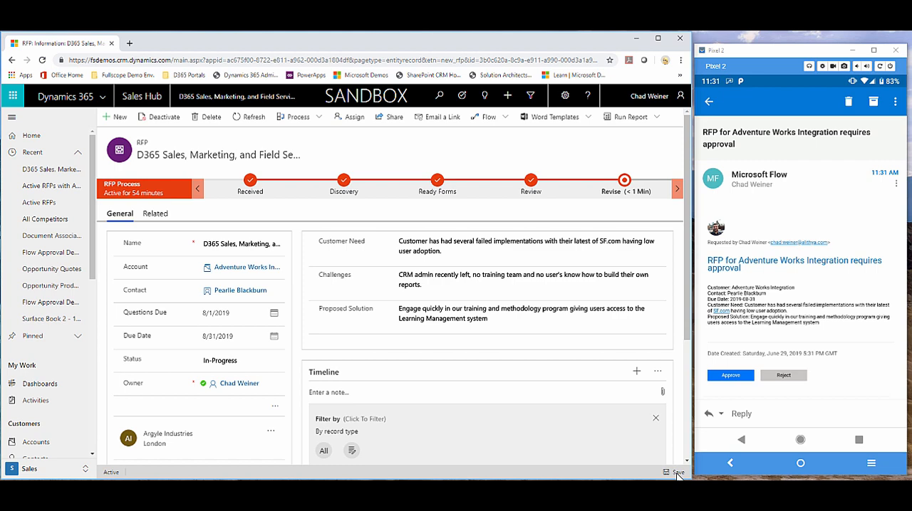
Follow the email's RFP link into the Dynamics 365 mobile record and browse its items.
left_click(708, 102)
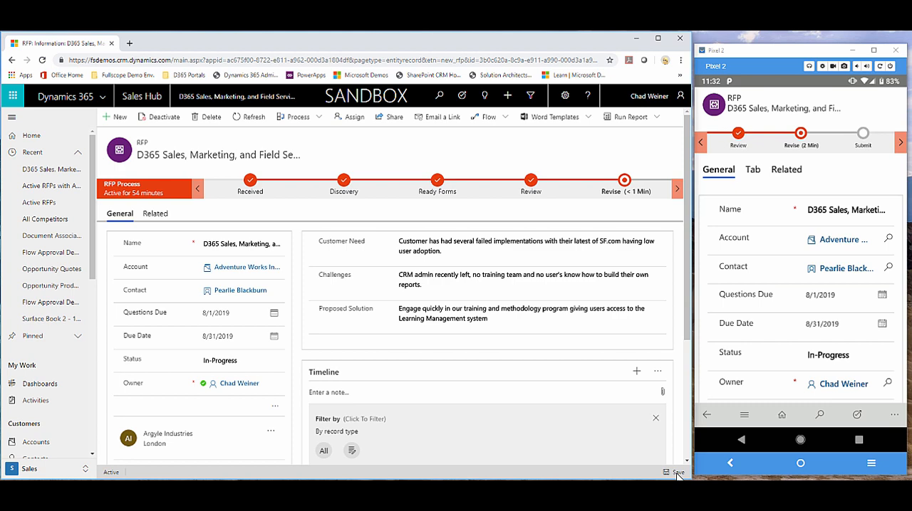
scroll("down", 3)
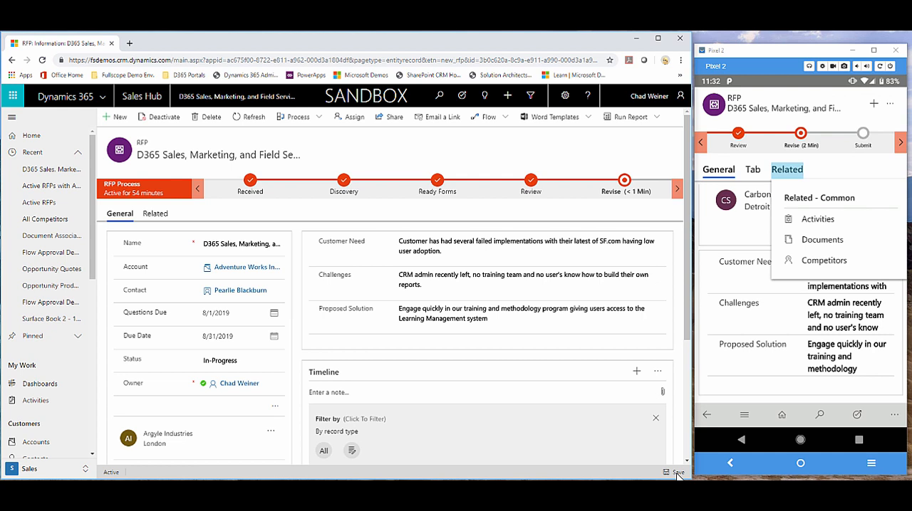
Open the RFP Proposal Estimate workbook from the record's related documents.
left_click(822, 239)
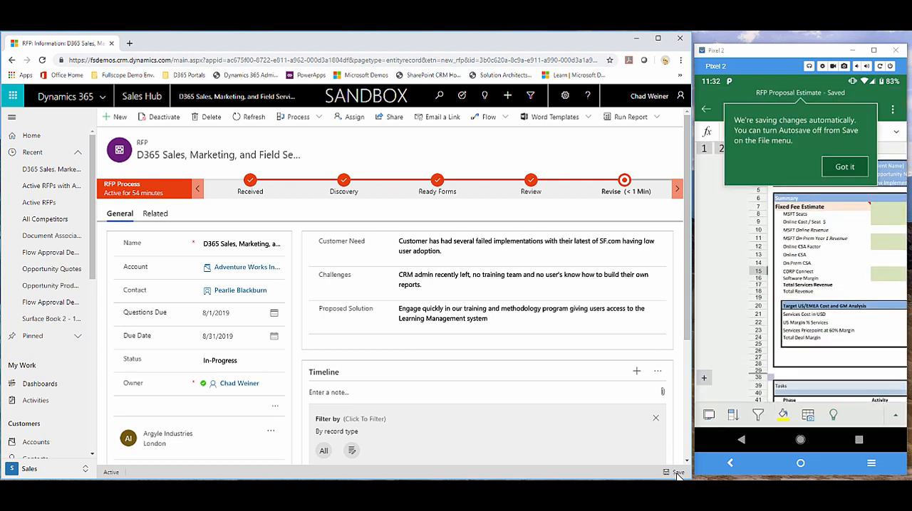
left_click(845, 165)
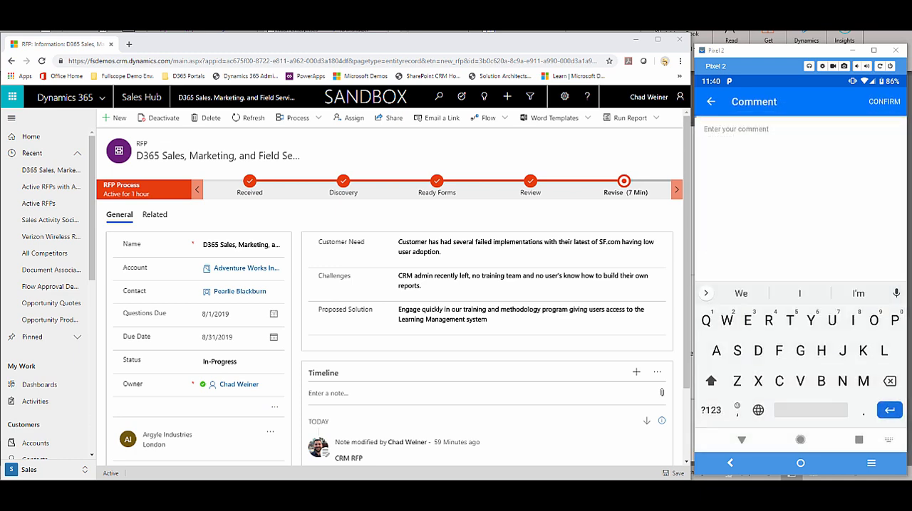
Approve the request after reviewing the estimate, bringing up the comment screen.
left_click(894, 294)
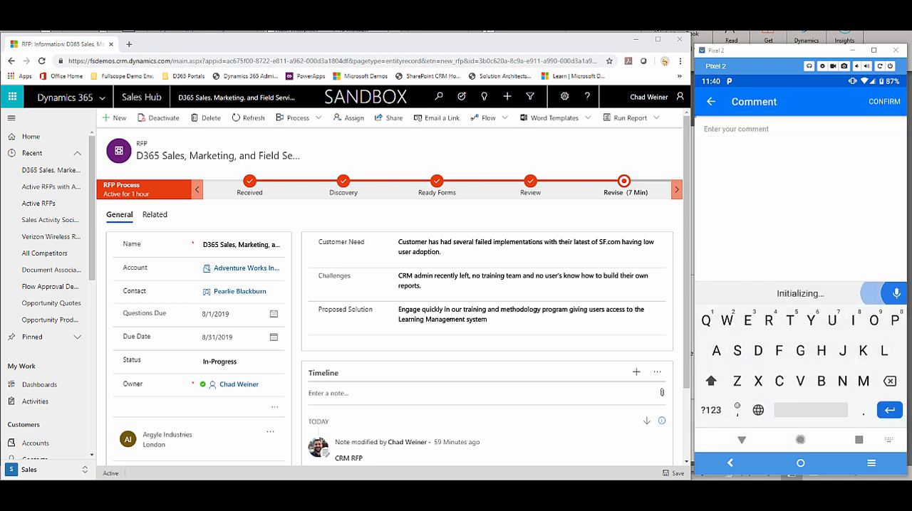
Confirm the approval with a comment that the Excel proposal numbers look great.
type("Review the e")
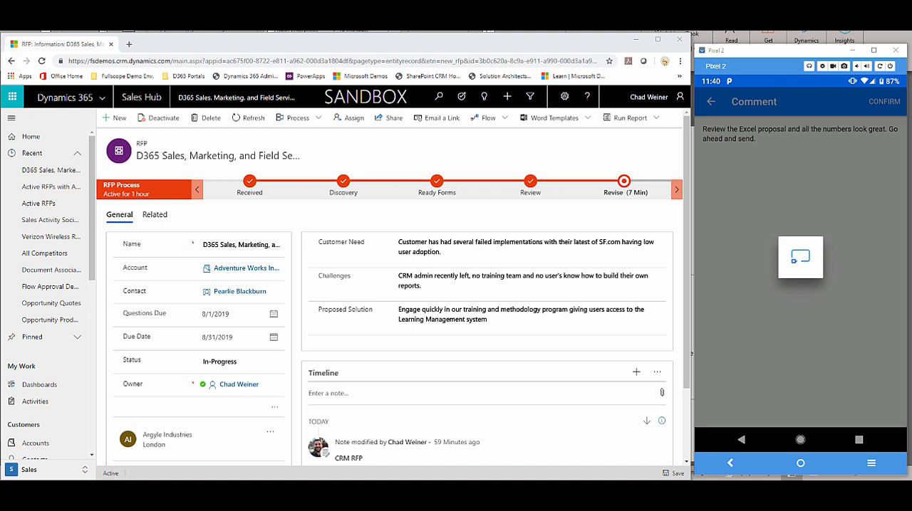
left_click(884, 101)
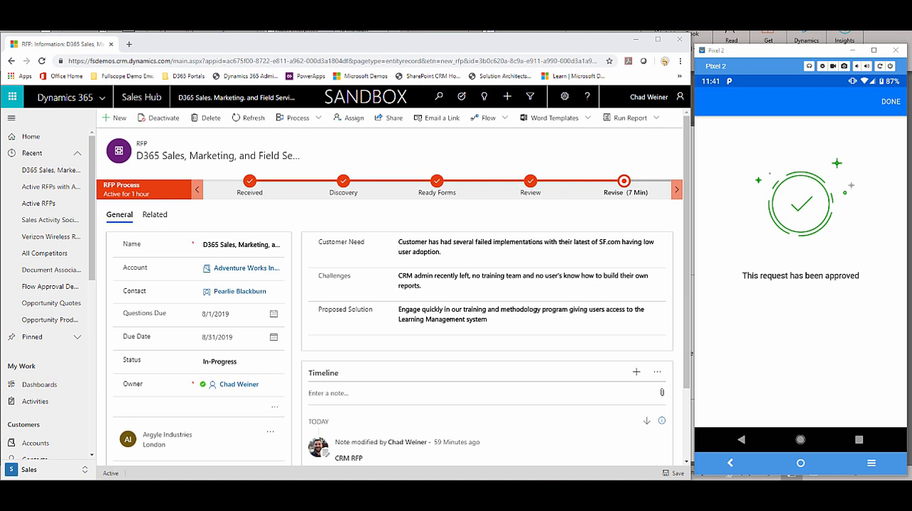
left_click(624, 185)
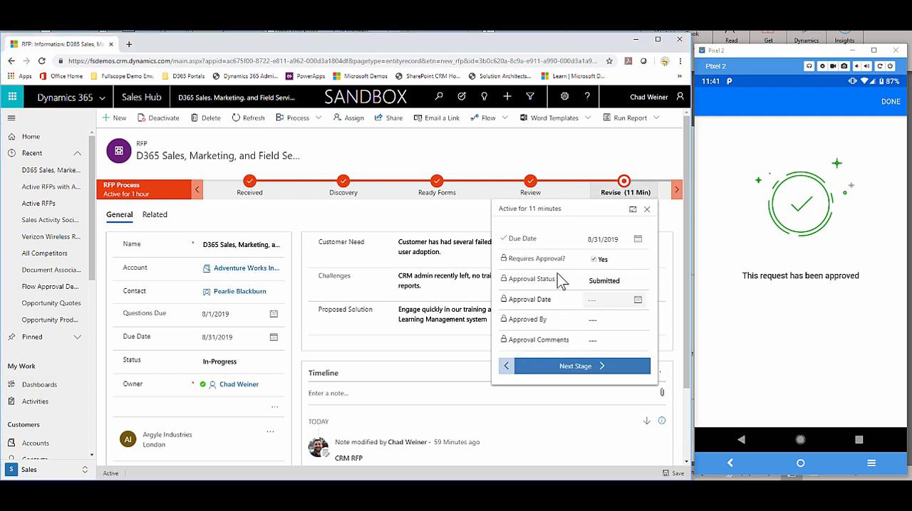
Collapse the Revise stage flyout and return to the RFP form.
left_click(250, 117)
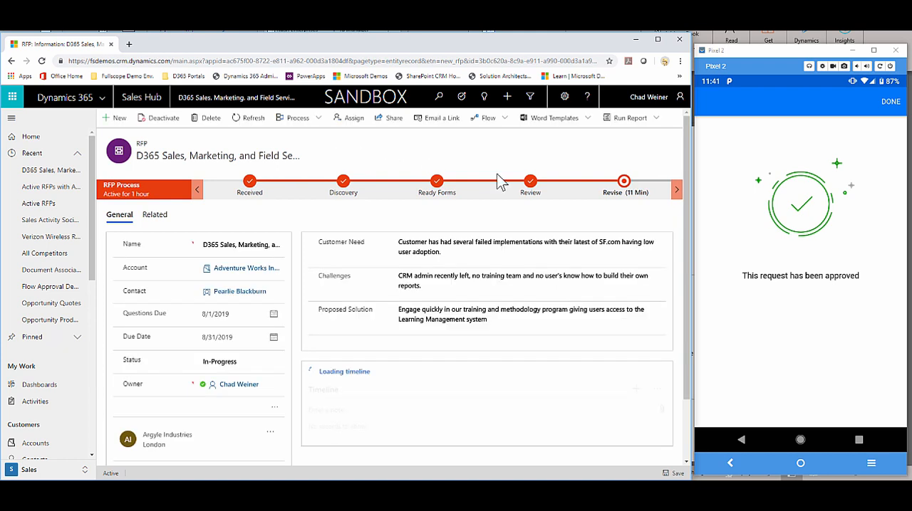
left_click(624, 188)
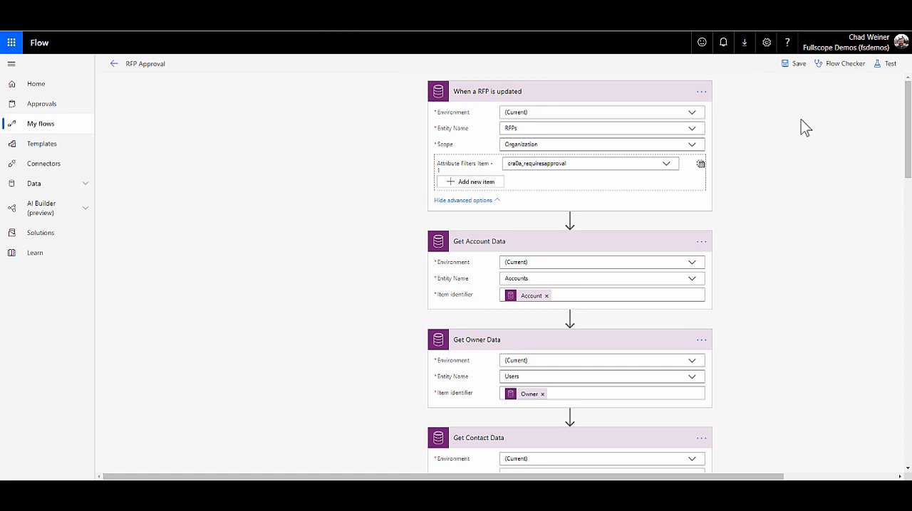
mouse_move(801, 126)
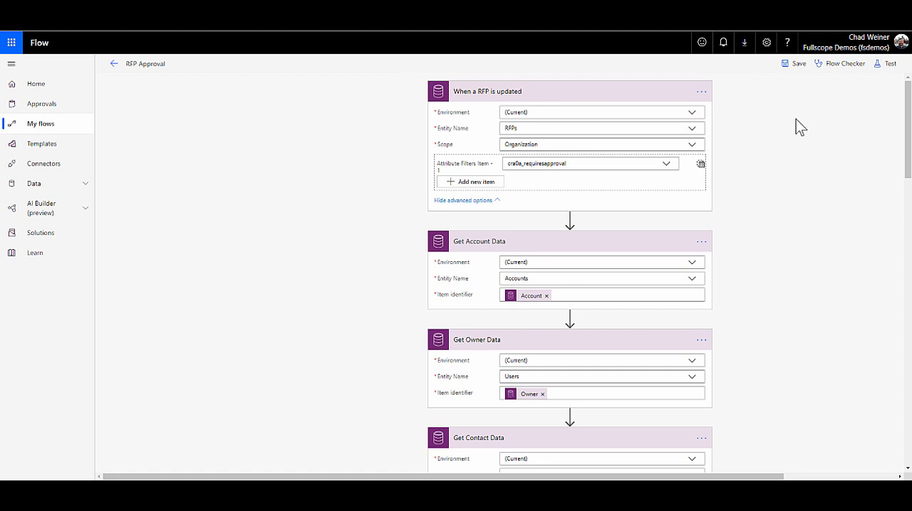
mouse_move(516, 103)
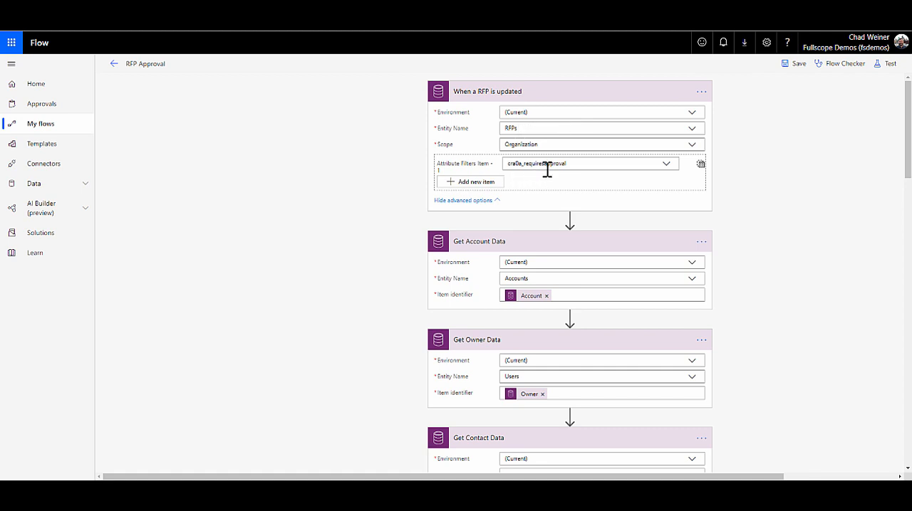
mouse_move(550, 187)
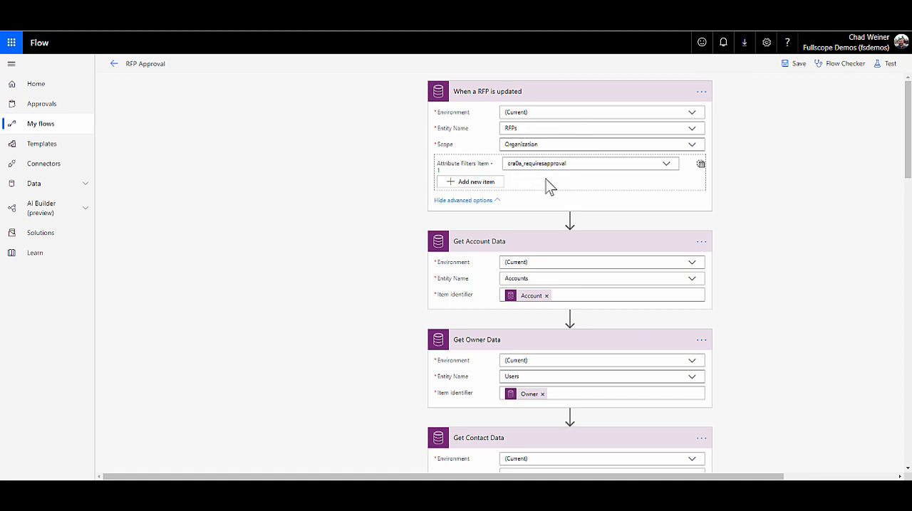
mouse_move(548, 178)
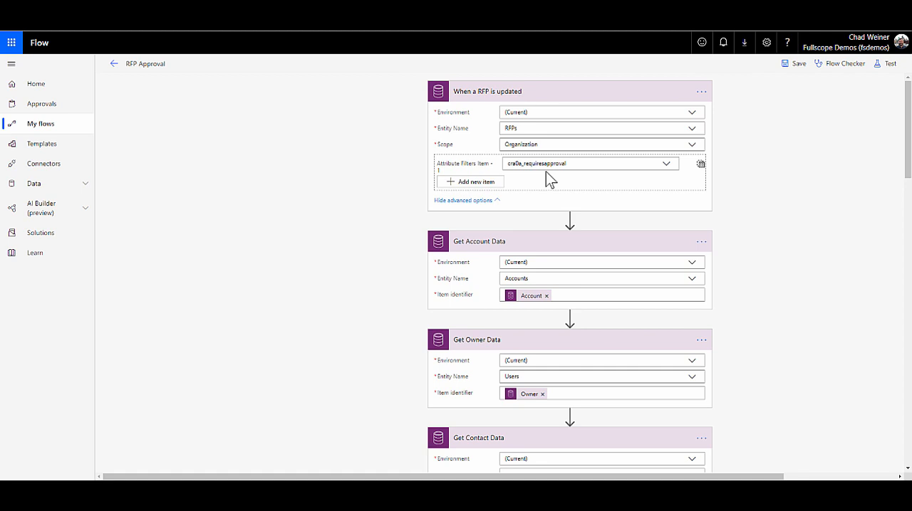
mouse_move(564, 198)
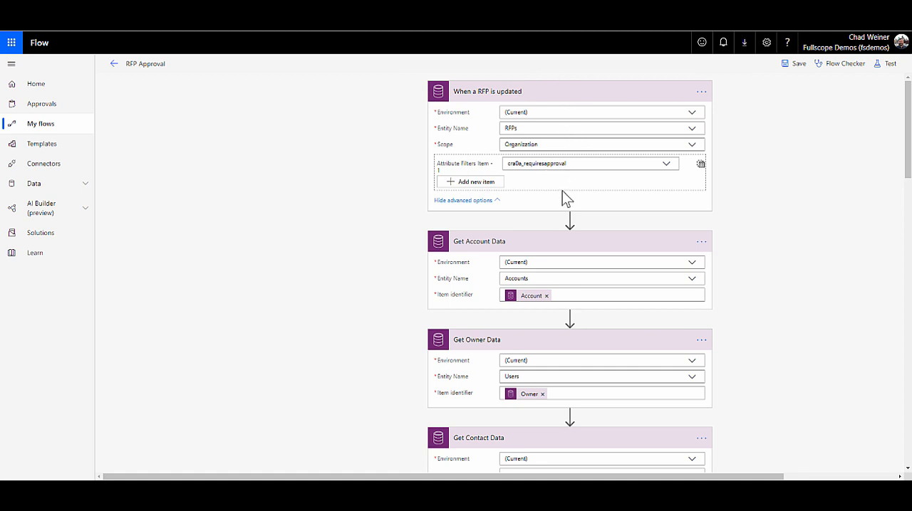
mouse_move(379, 257)
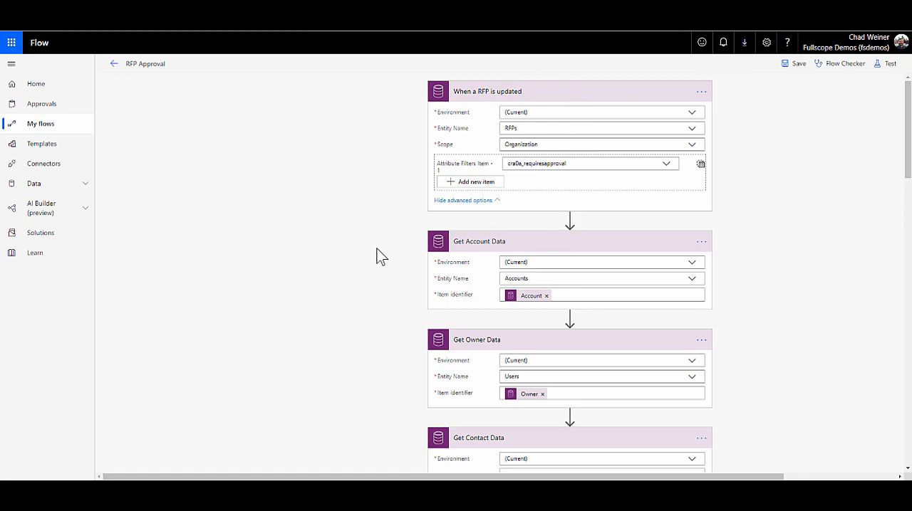
Scroll the RFP Approval flow from its trigger and Get data actions to the approval-required check.
scroll("down", 3)
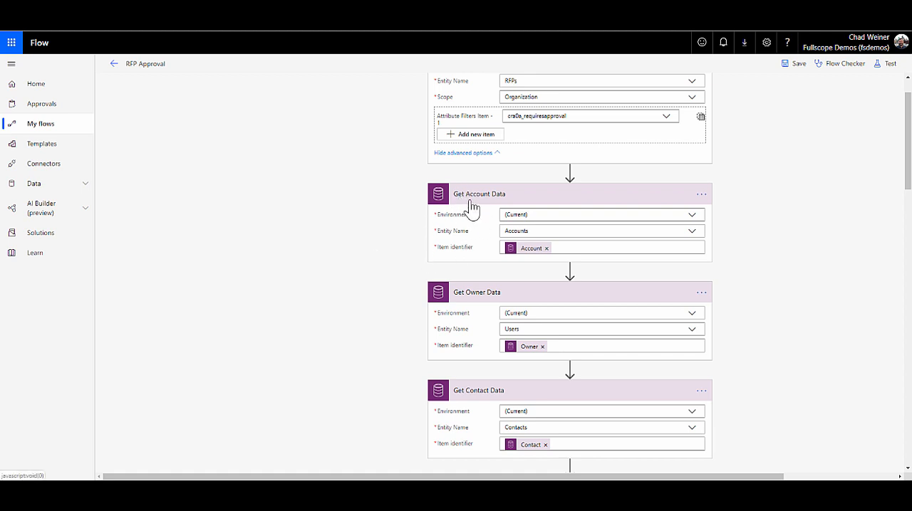
mouse_move(473, 213)
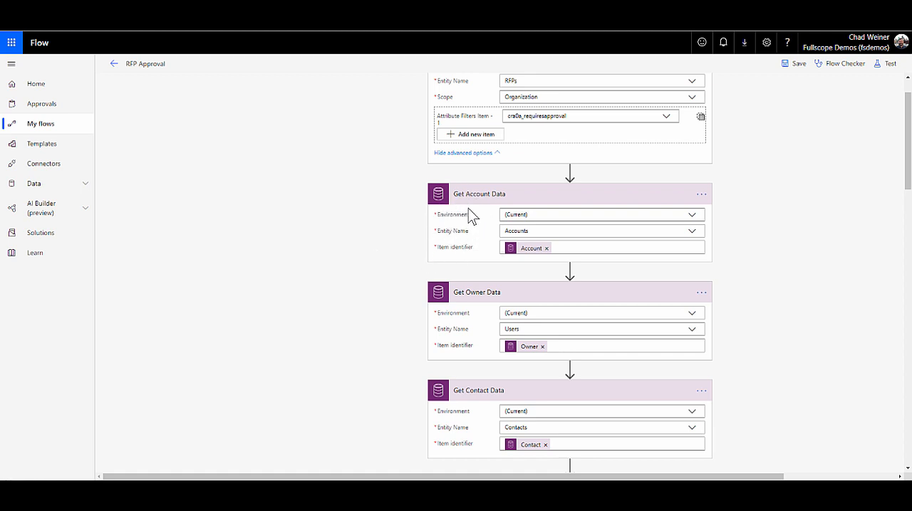
mouse_move(492, 245)
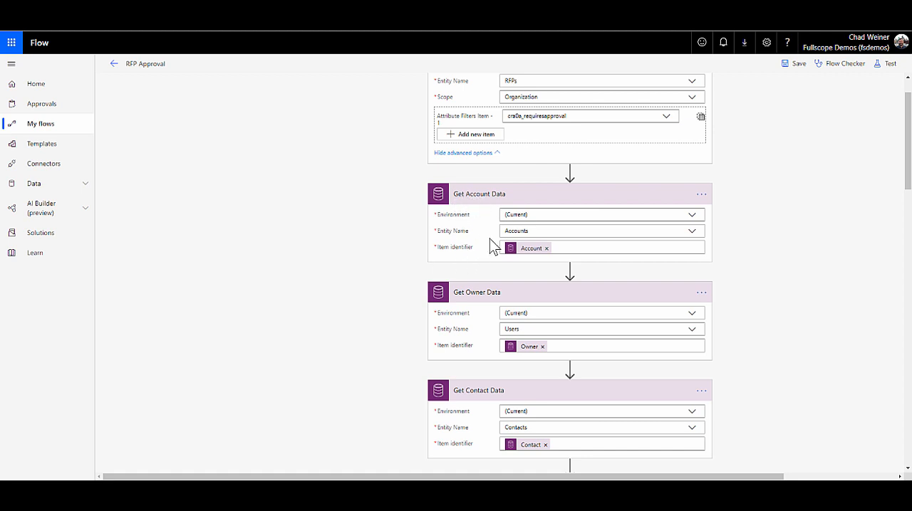
mouse_move(483, 309)
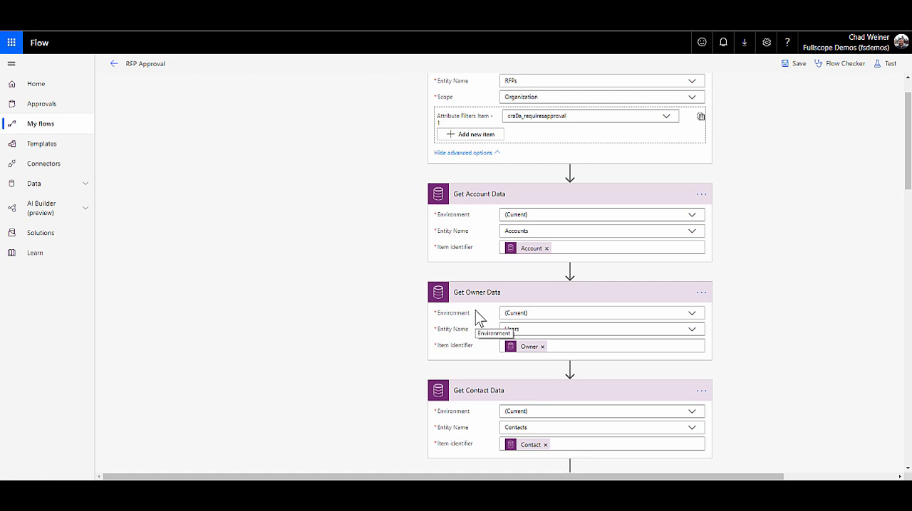
mouse_move(479, 312)
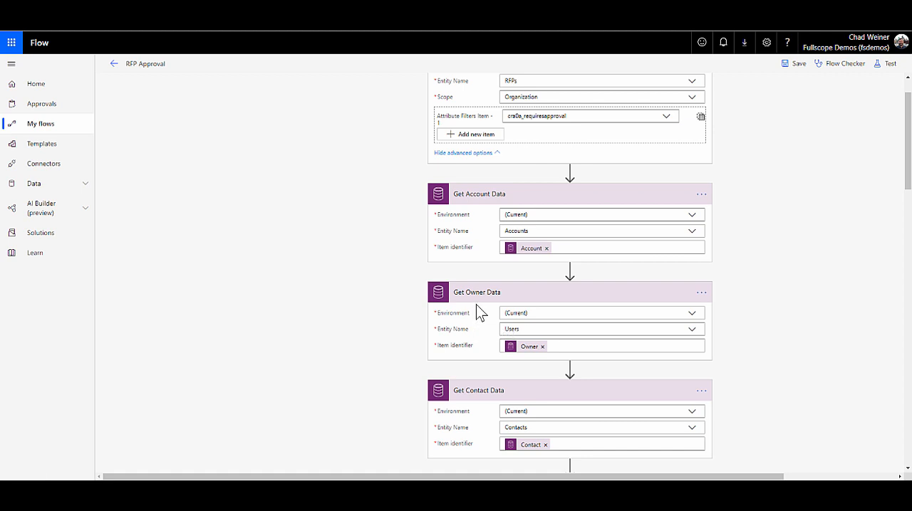
scroll("down", 3)
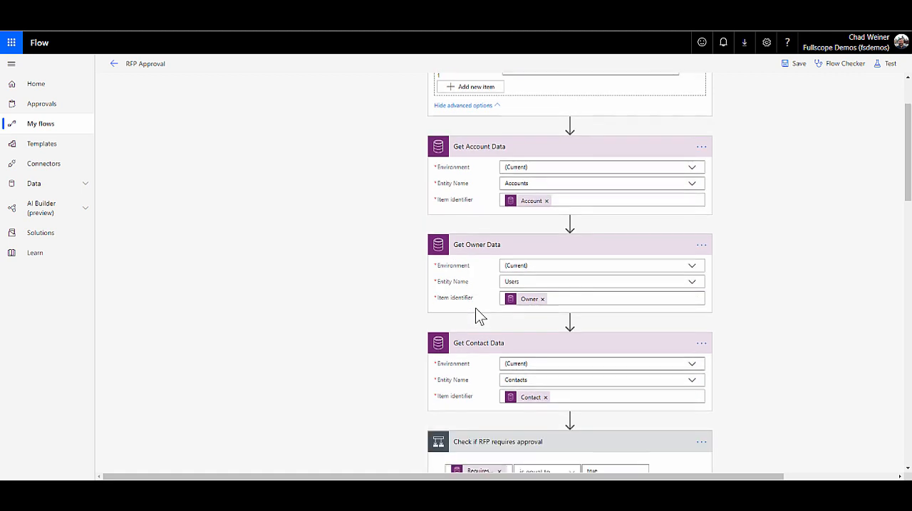
mouse_move(490, 366)
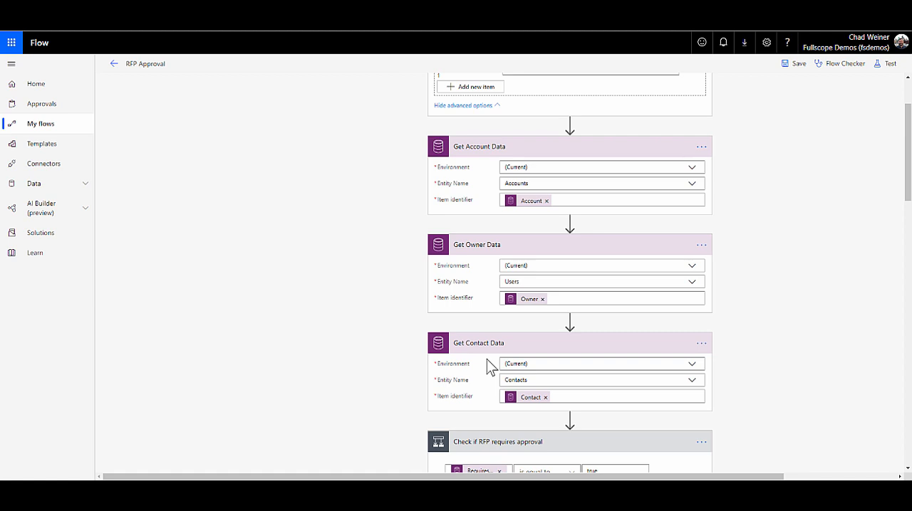
scroll("down", 3)
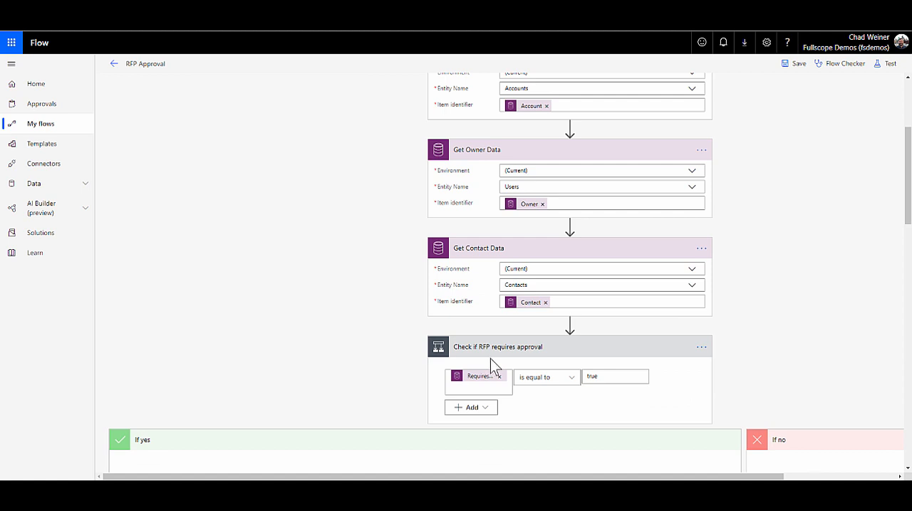
mouse_move(491, 382)
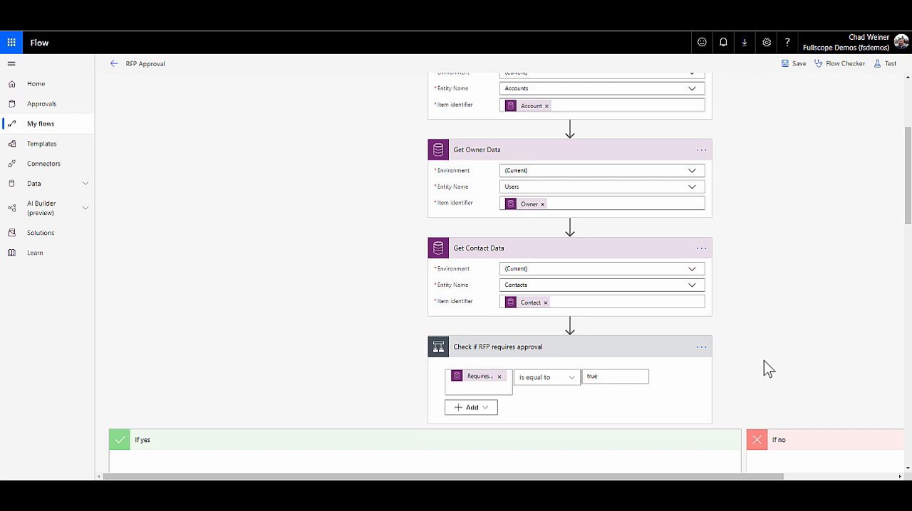
scroll("down", 3)
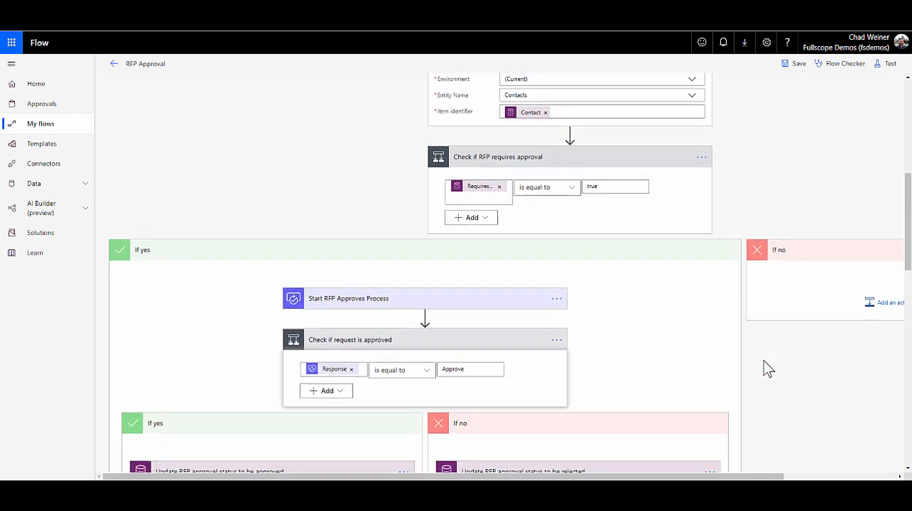
mouse_move(822, 326)
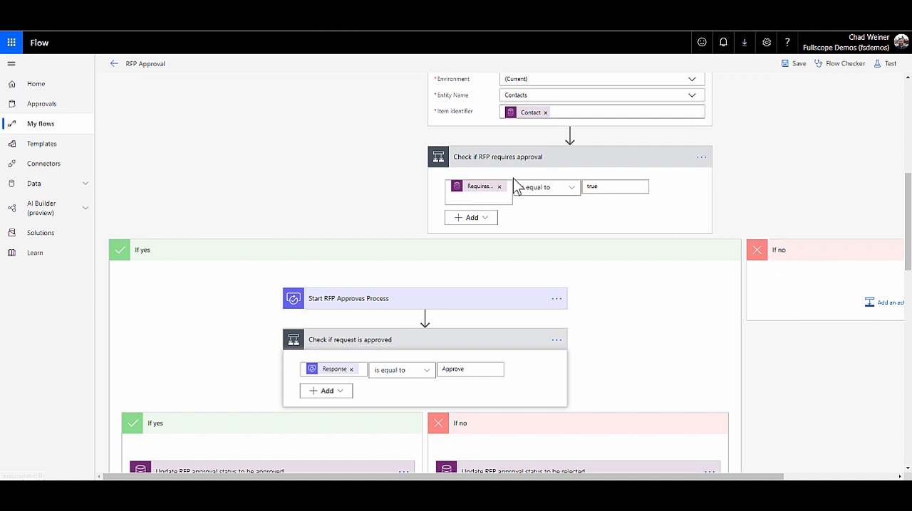
mouse_move(515, 187)
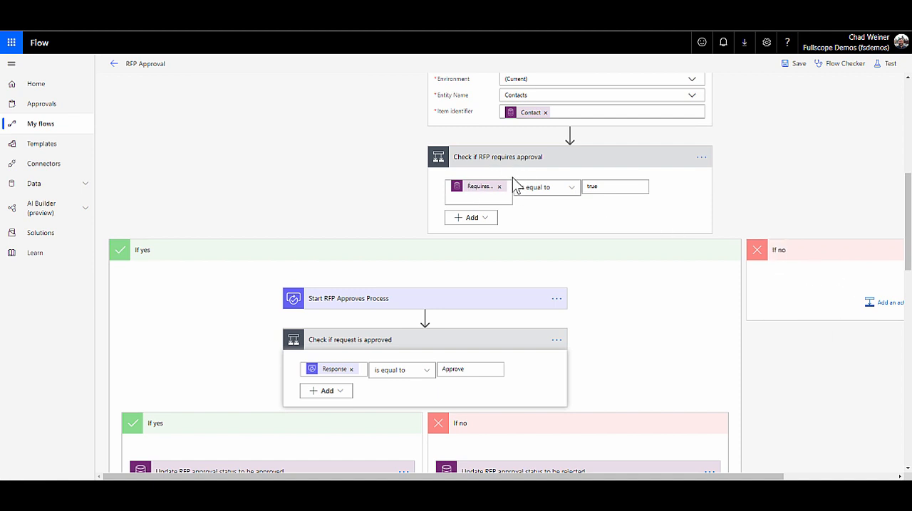
Expand Start RFP Approves Process to show its title, assignee, details and RFP item link.
left_click(347, 298)
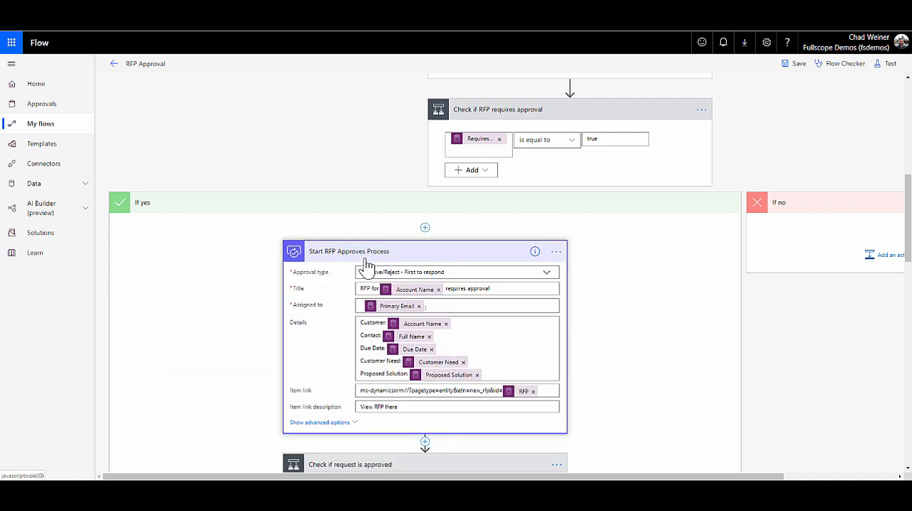
scroll("down", 3)
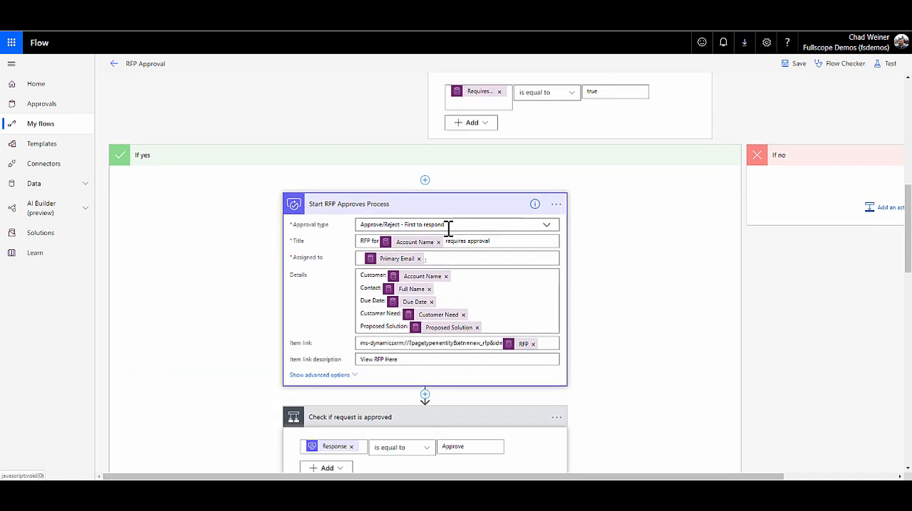
mouse_move(342, 255)
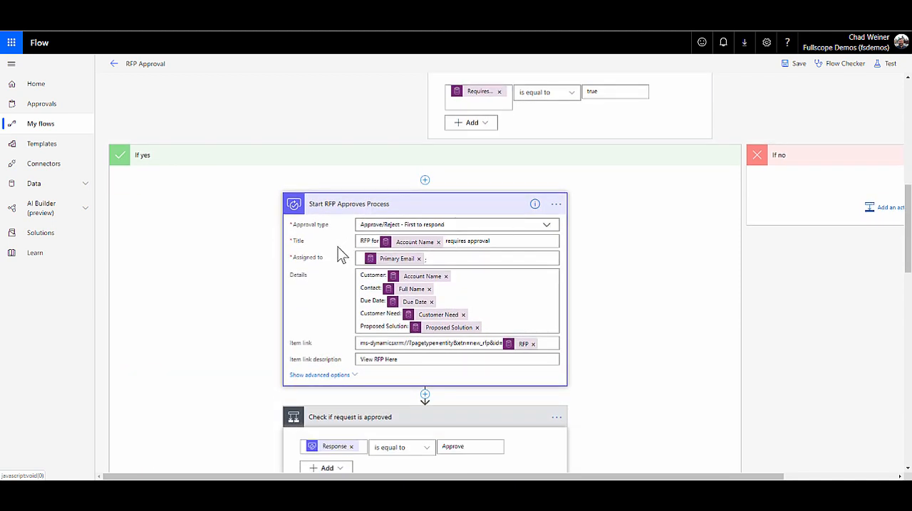
mouse_move(353, 265)
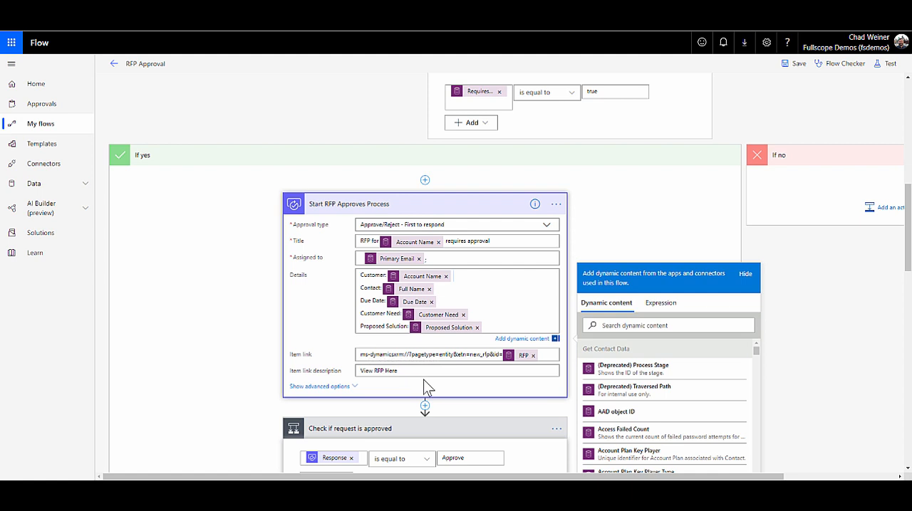
mouse_move(416, 370)
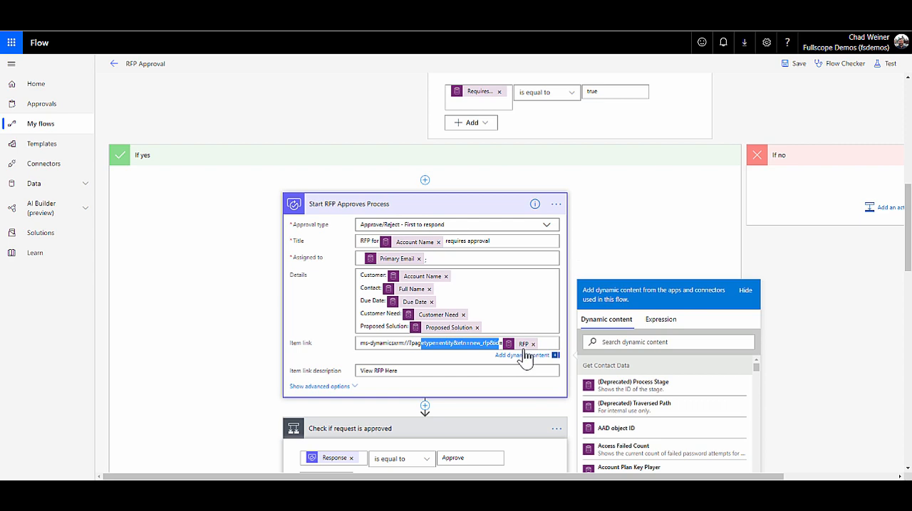
mouse_move(157, 349)
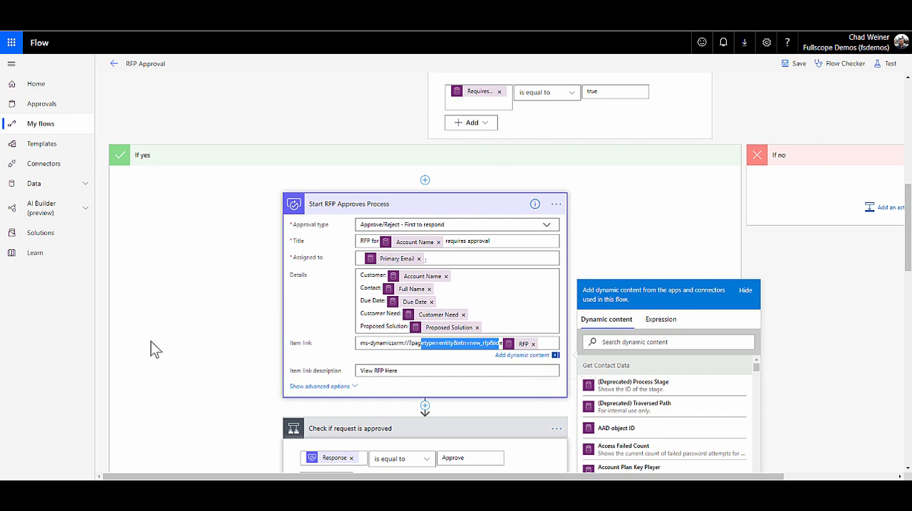
Scroll through the If yes / If no branches with their Update RFP status and owner email actions.
scroll("down", 3)
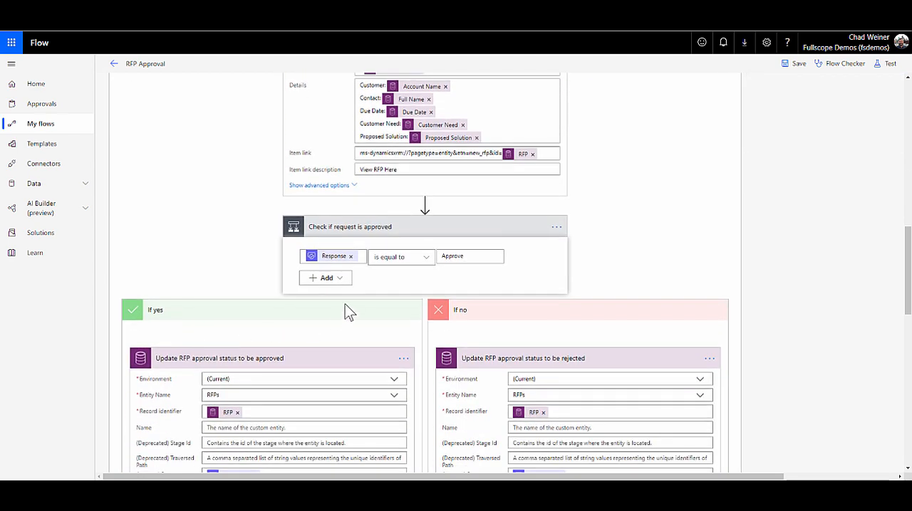
mouse_move(302, 245)
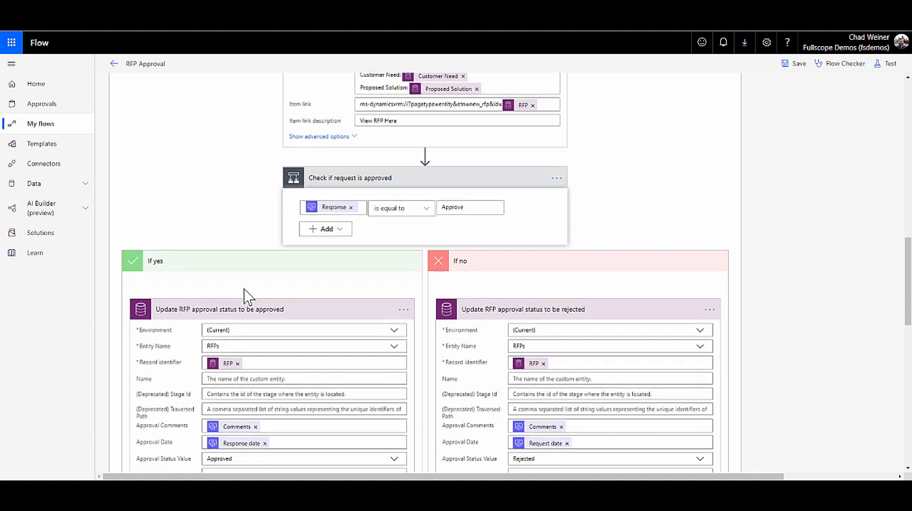
scroll("down", 3)
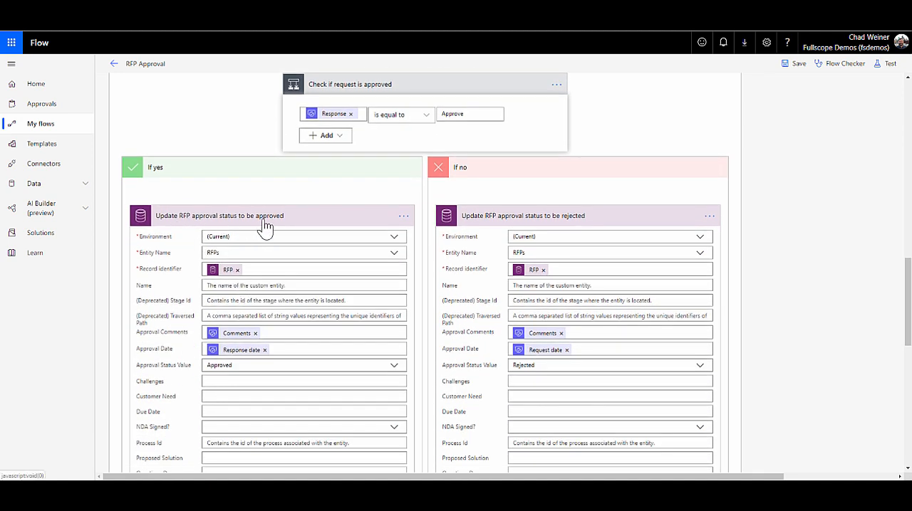
mouse_move(171, 225)
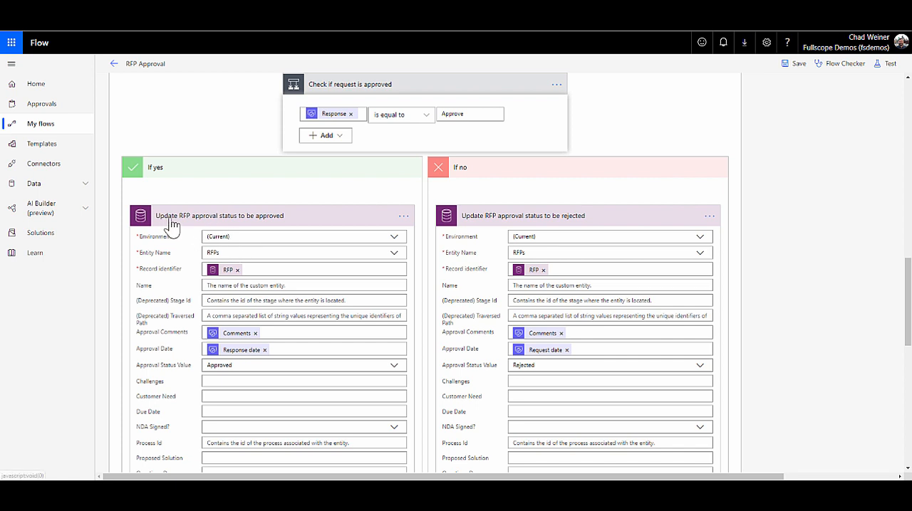
mouse_move(248, 222)
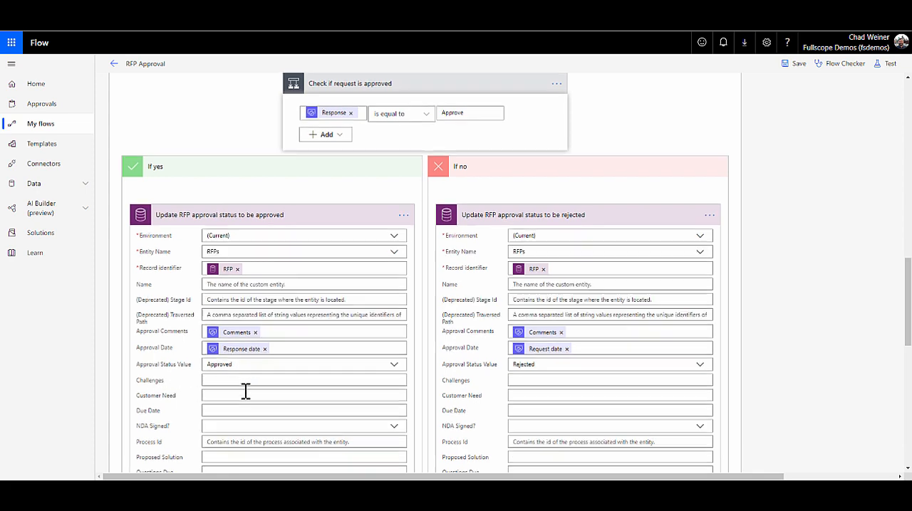
scroll("down", 3)
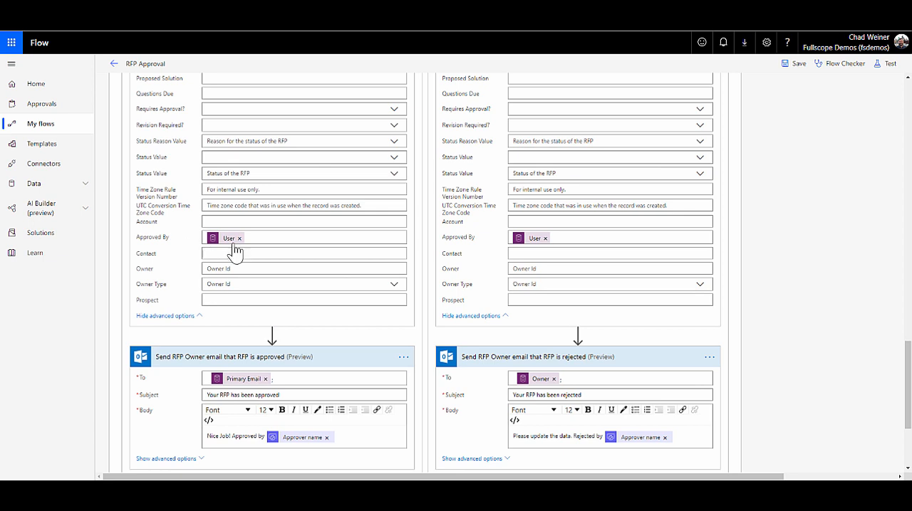
scroll("down", 3)
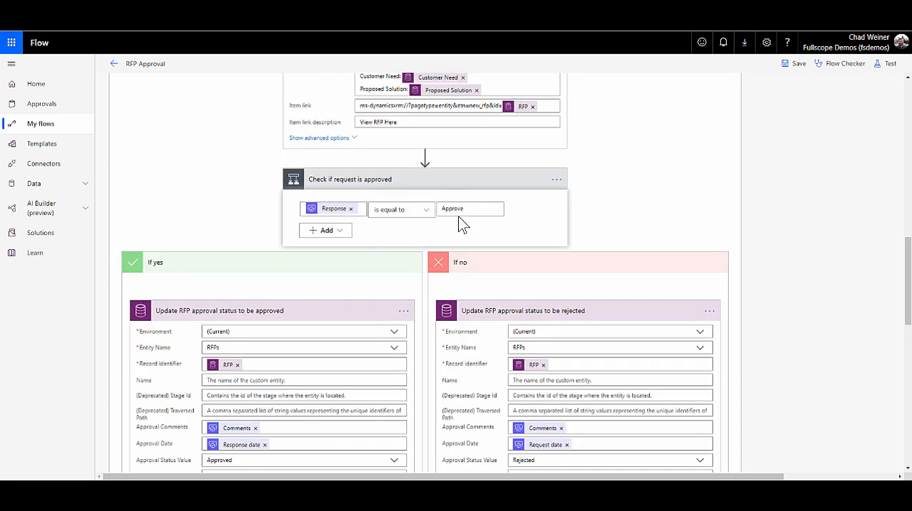
scroll("down", 3)
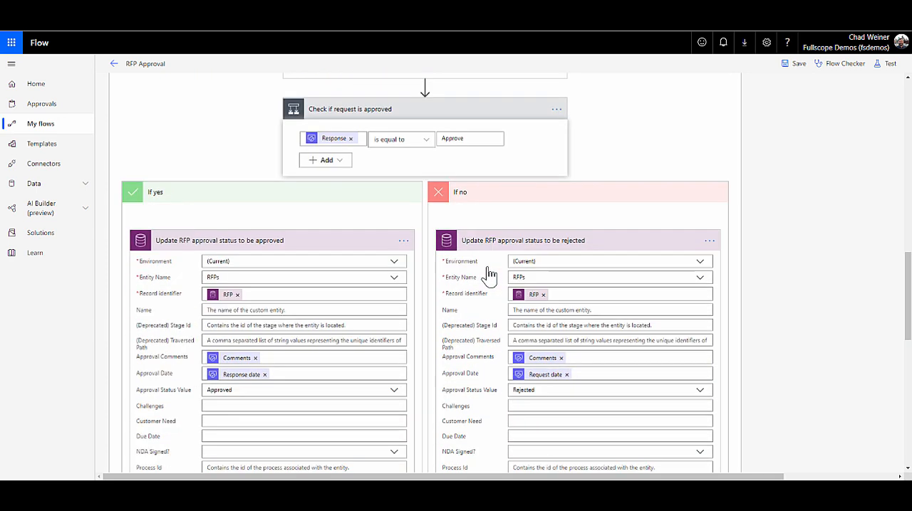
scroll("down", 3)
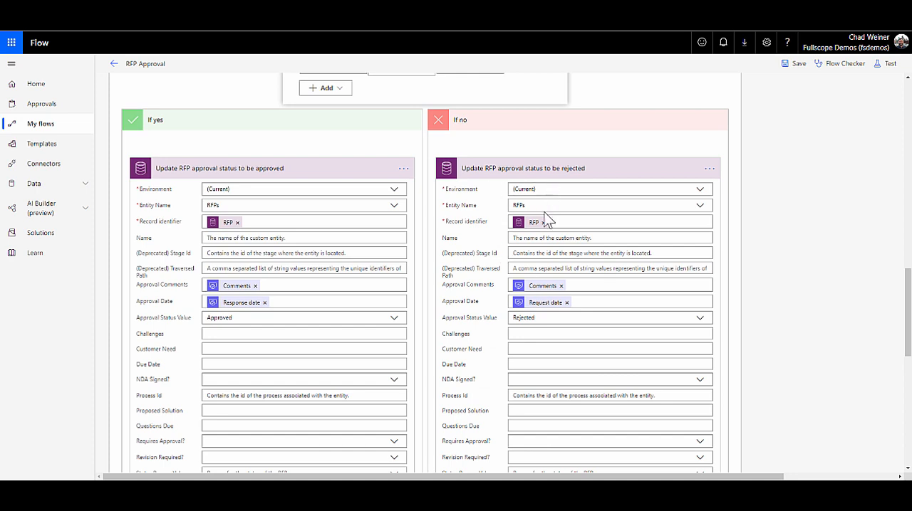
scroll("down", 3)
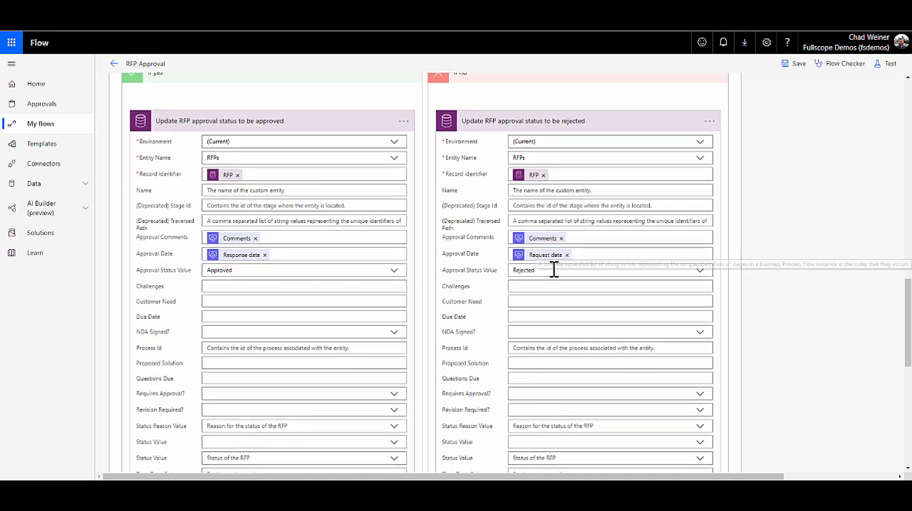
scroll("down", 3)
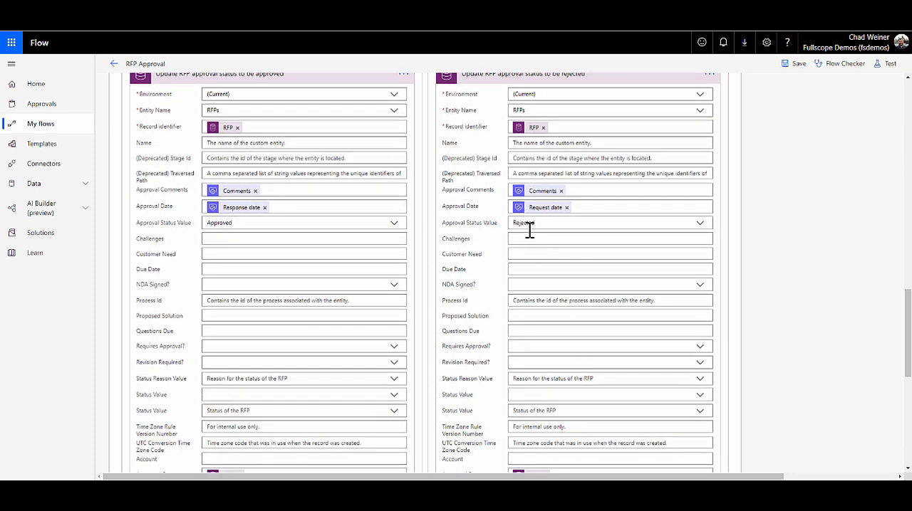
scroll("down", 3)
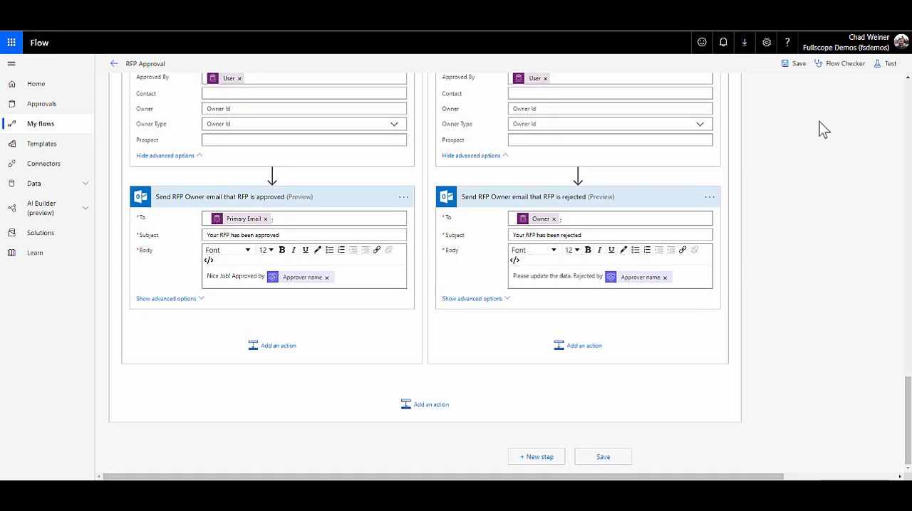
Begin a flow test that waits for an RFP update to fire the trigger manually.
left_click(889, 62)
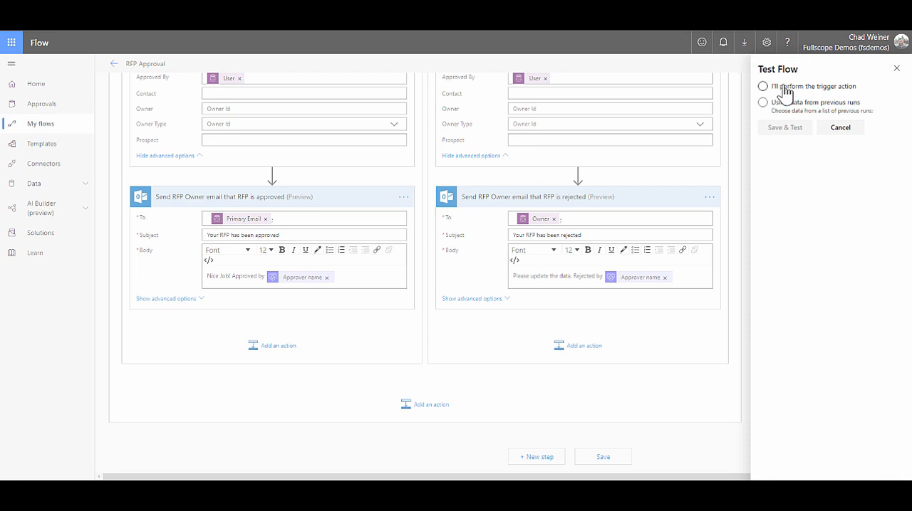
left_click(763, 85)
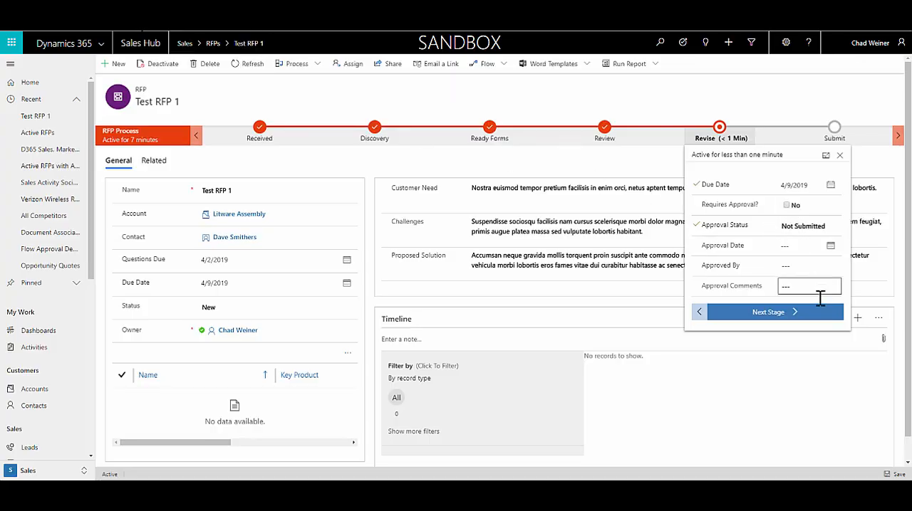
left_click(768, 312)
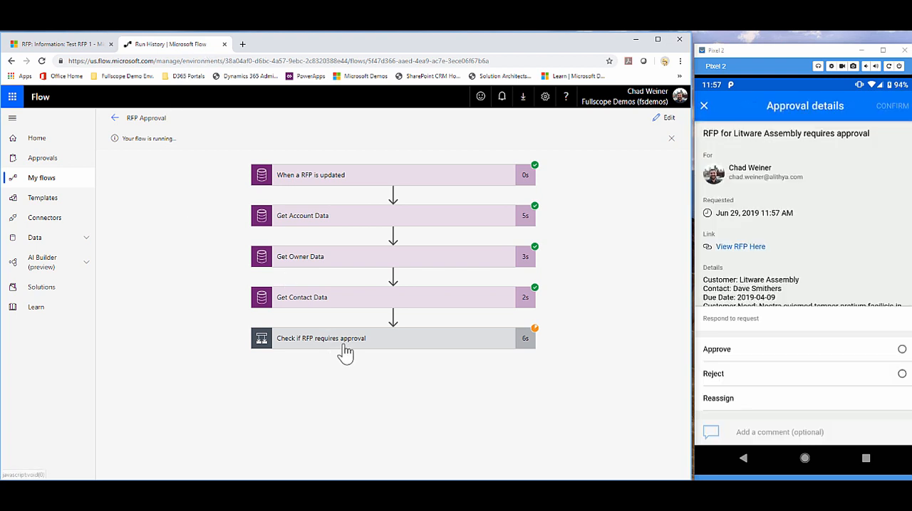
Review the Start RFP Approves Process step's outputs showing an Approve response, then return to Test RFP 1.
scroll("down", 3)
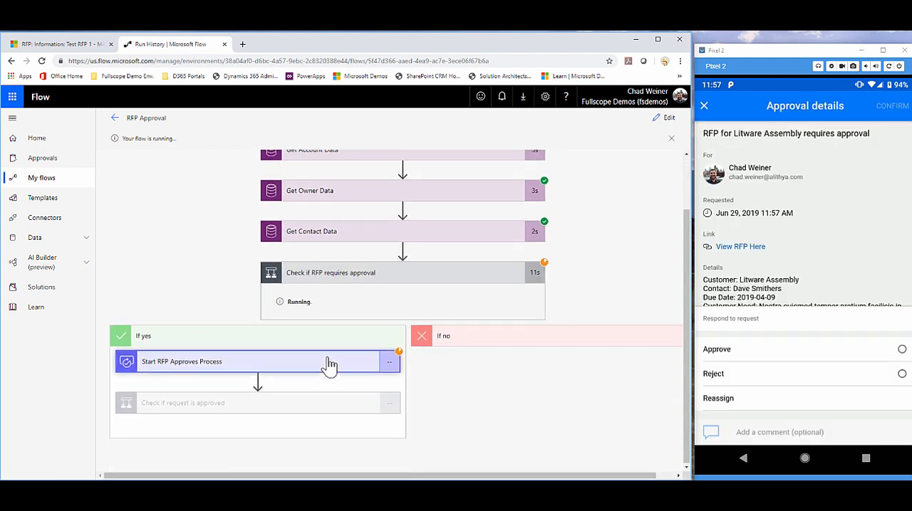
mouse_move(334, 357)
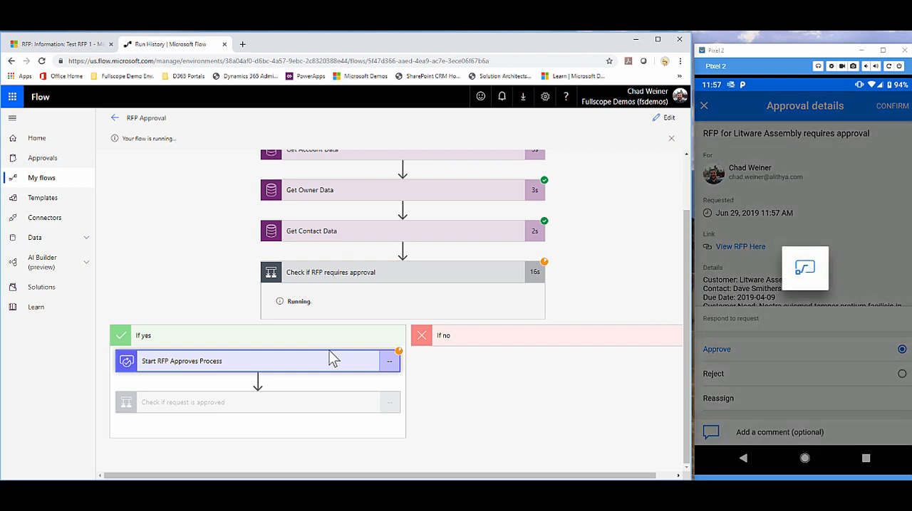
left_click(892, 106)
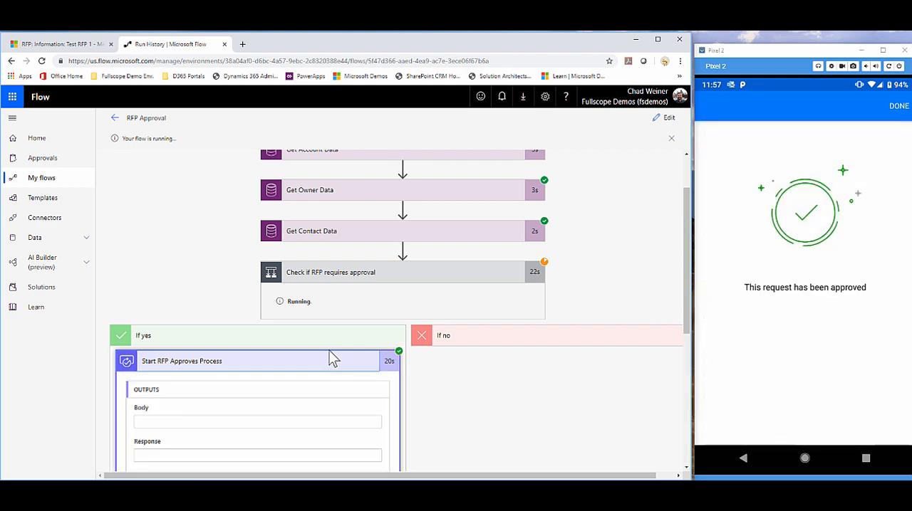
scroll("down", 3)
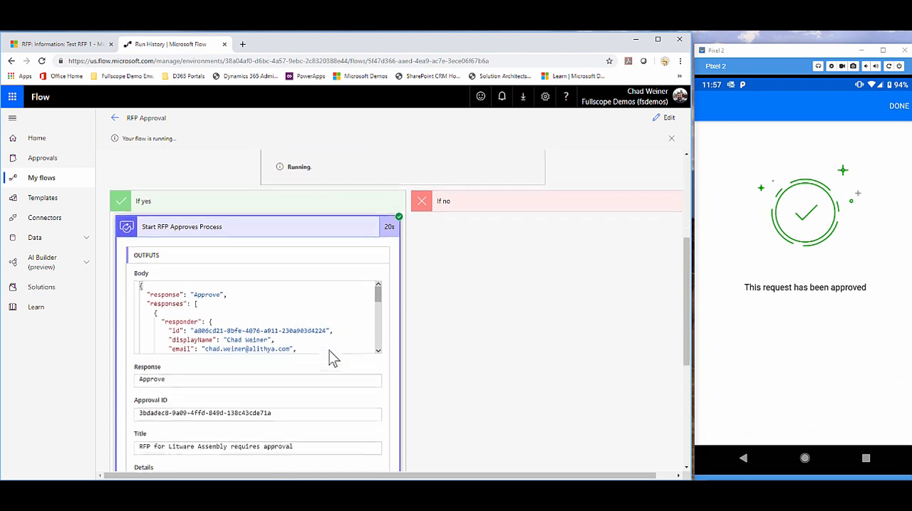
left_click(60, 43)
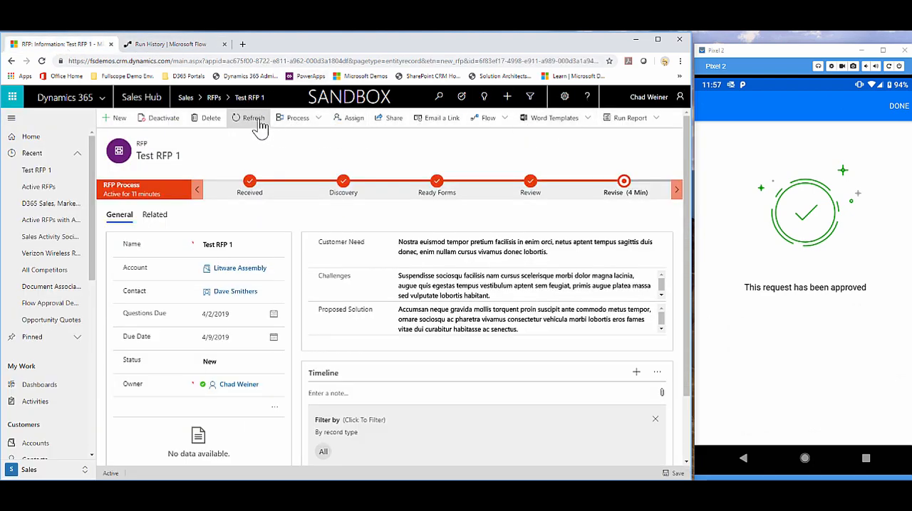
left_click(254, 117)
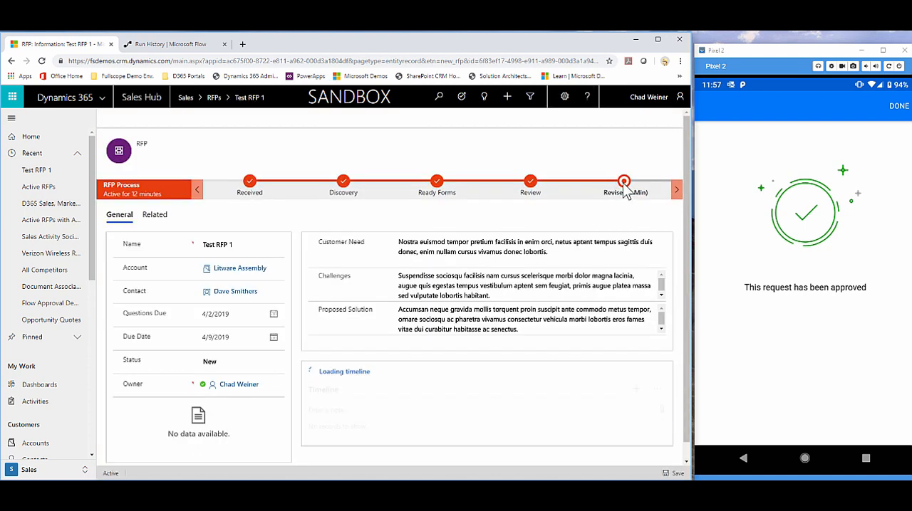
left_click(624, 182)
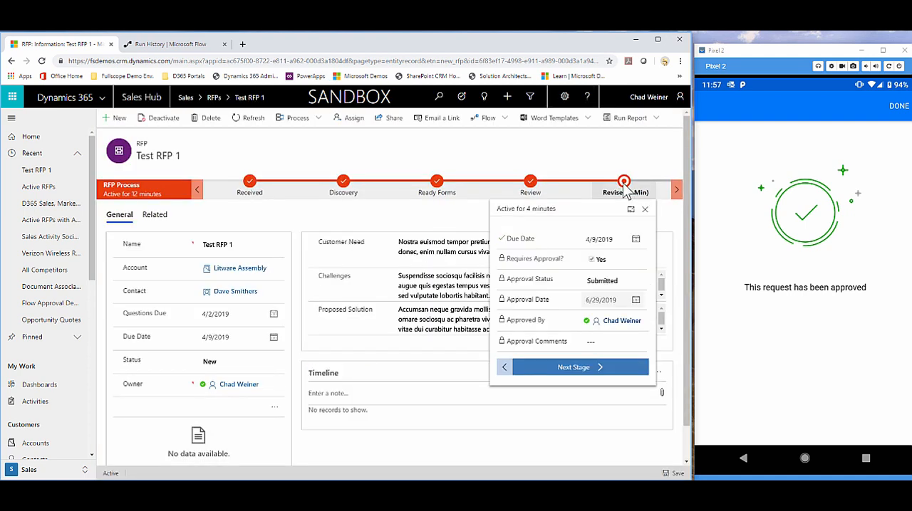